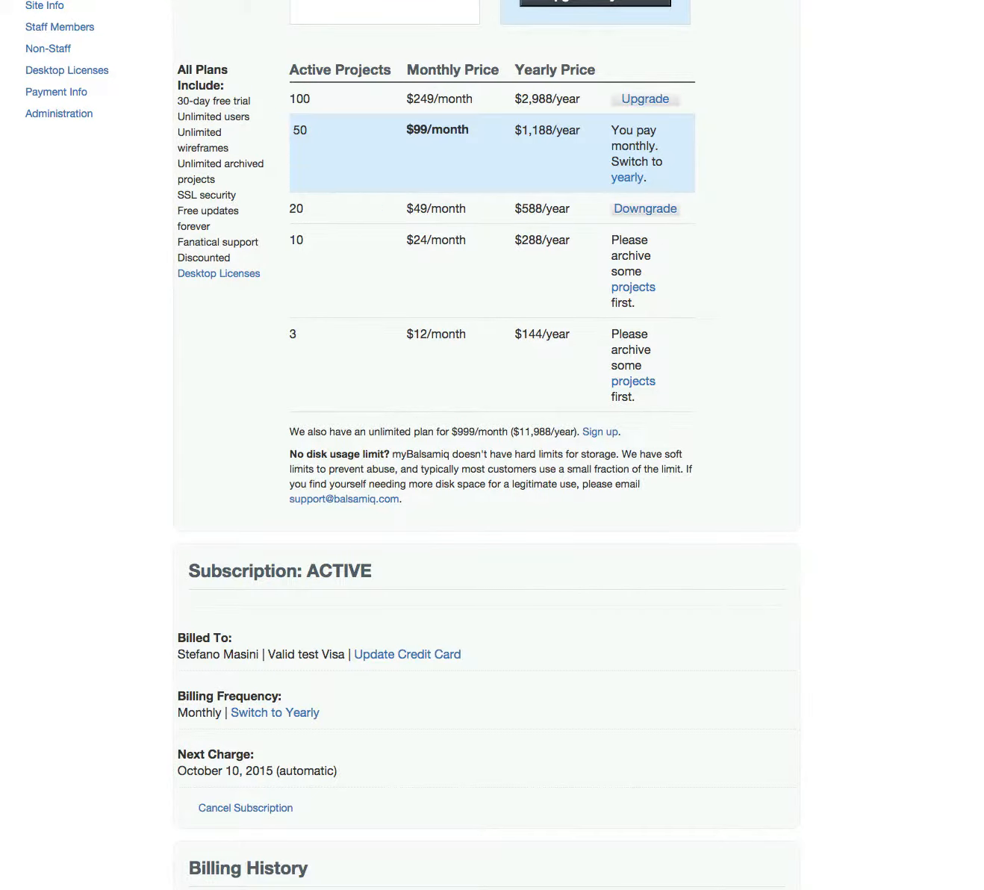
{"action": "mouse_move", "coordinate": [451, 600]}
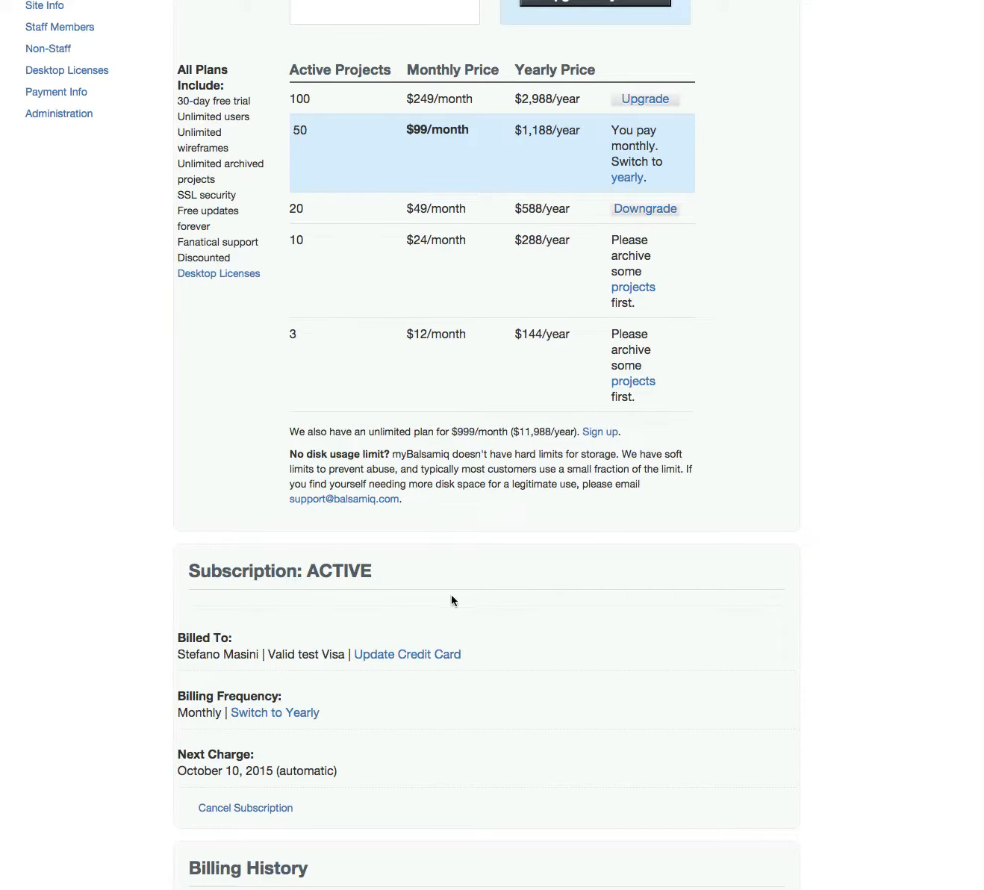
{"action": "mouse_move", "coordinate": [275, 712]}
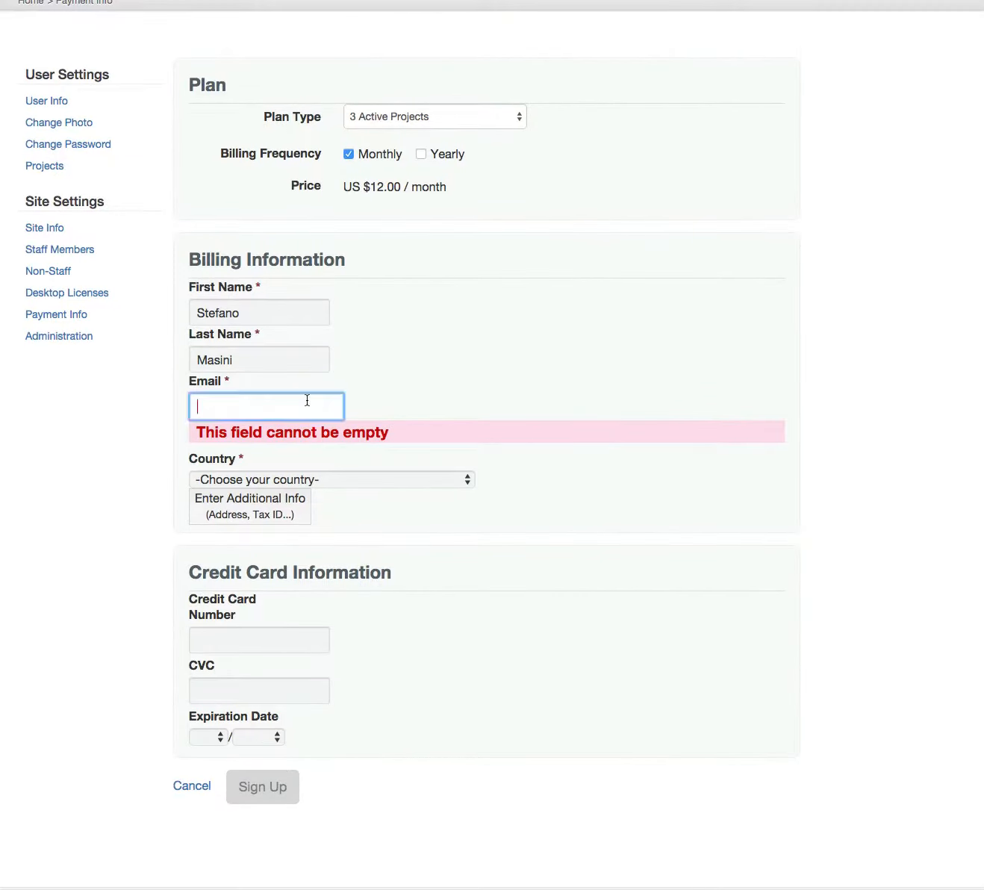
{"action": "mouse_move", "coordinate": [557, 409]}
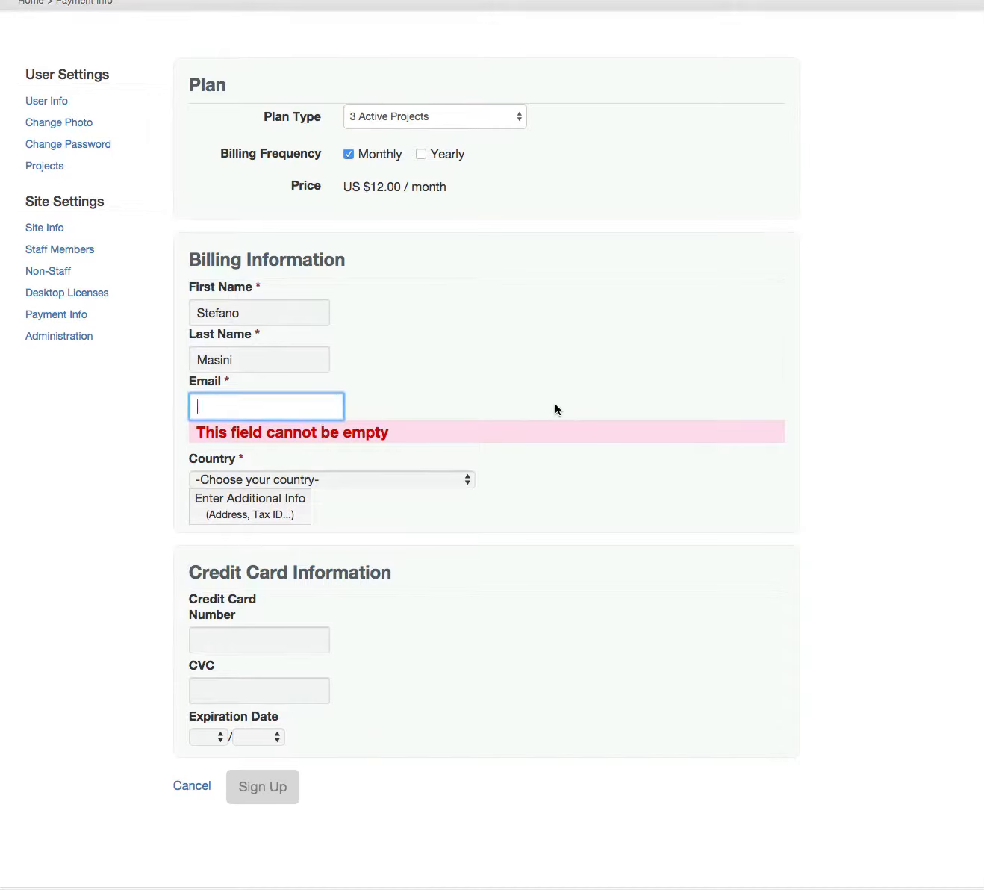
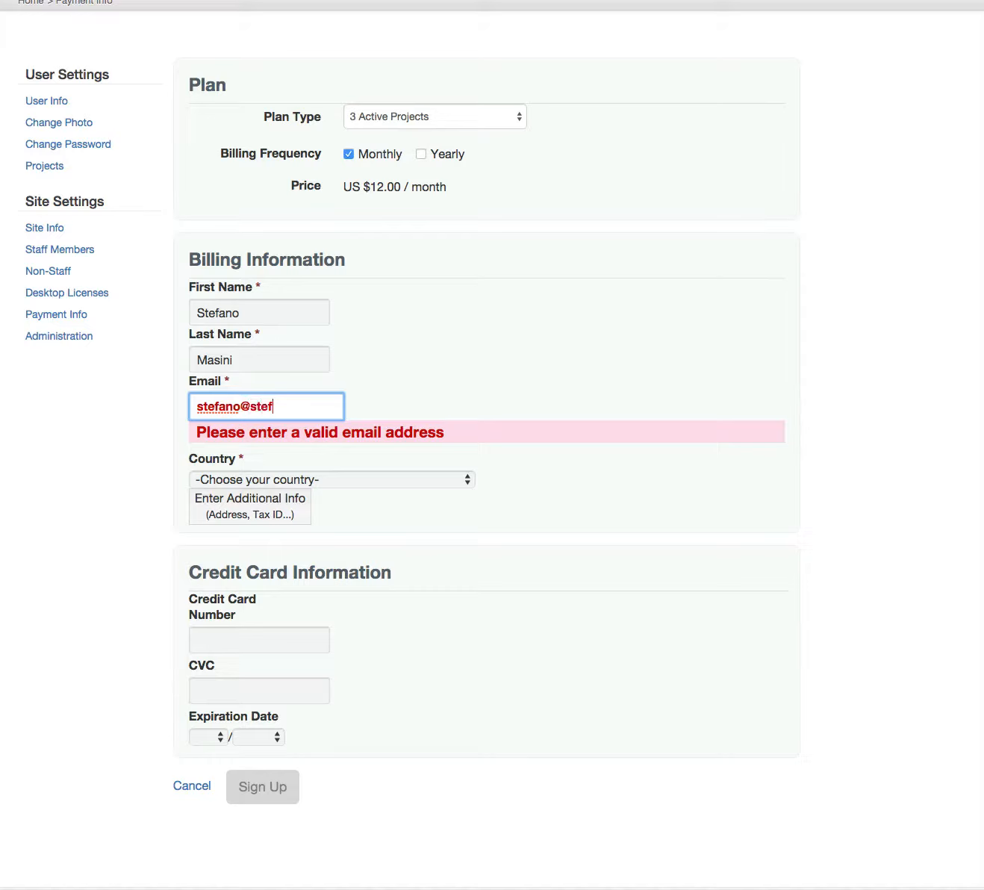
Record a JavaScript CPU profile in the Profiles panel while typing 'ste' into the Email field.
{"action": "mouse_move", "coordinate": [449, 417]}
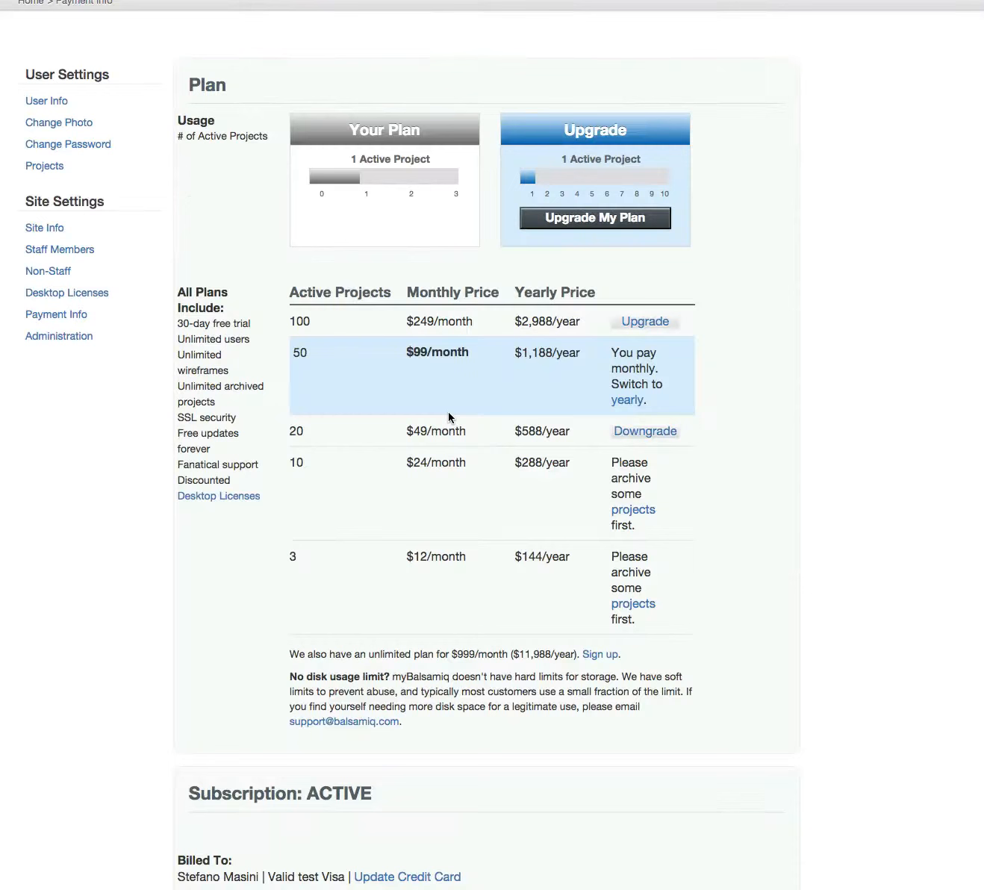
{"action": "key", "text": "F12"}
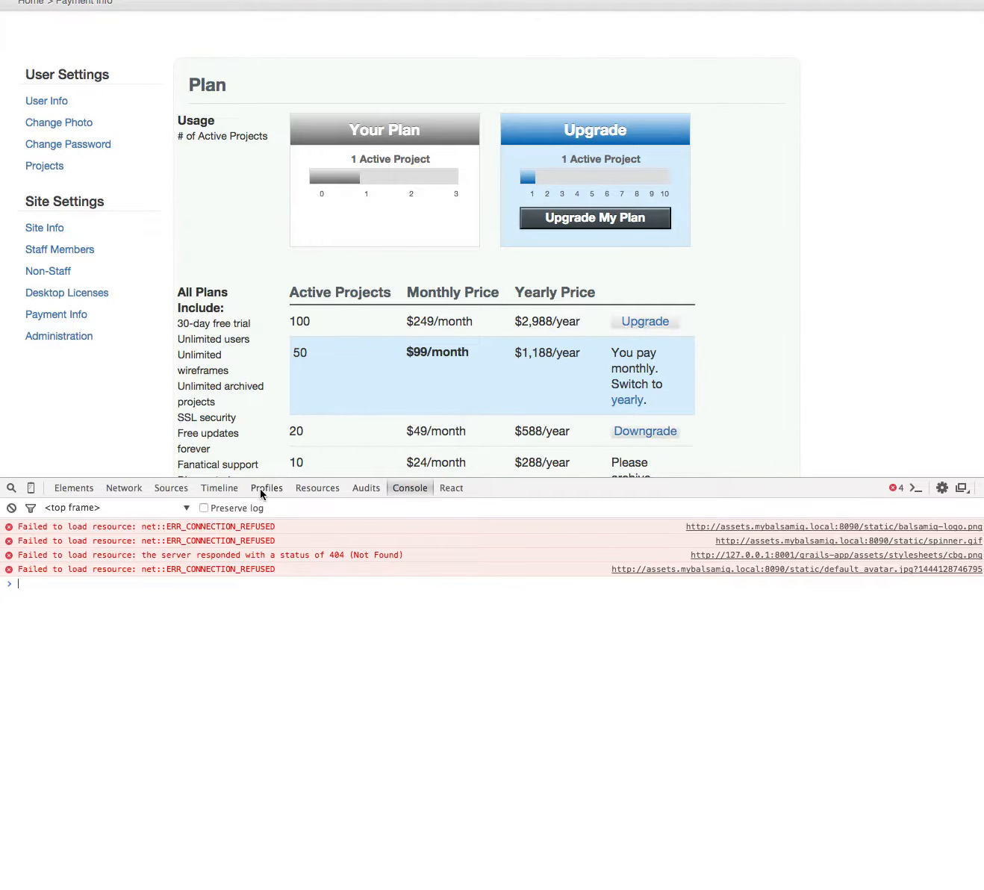
{"action": "left_click", "coordinate": [266, 487]}
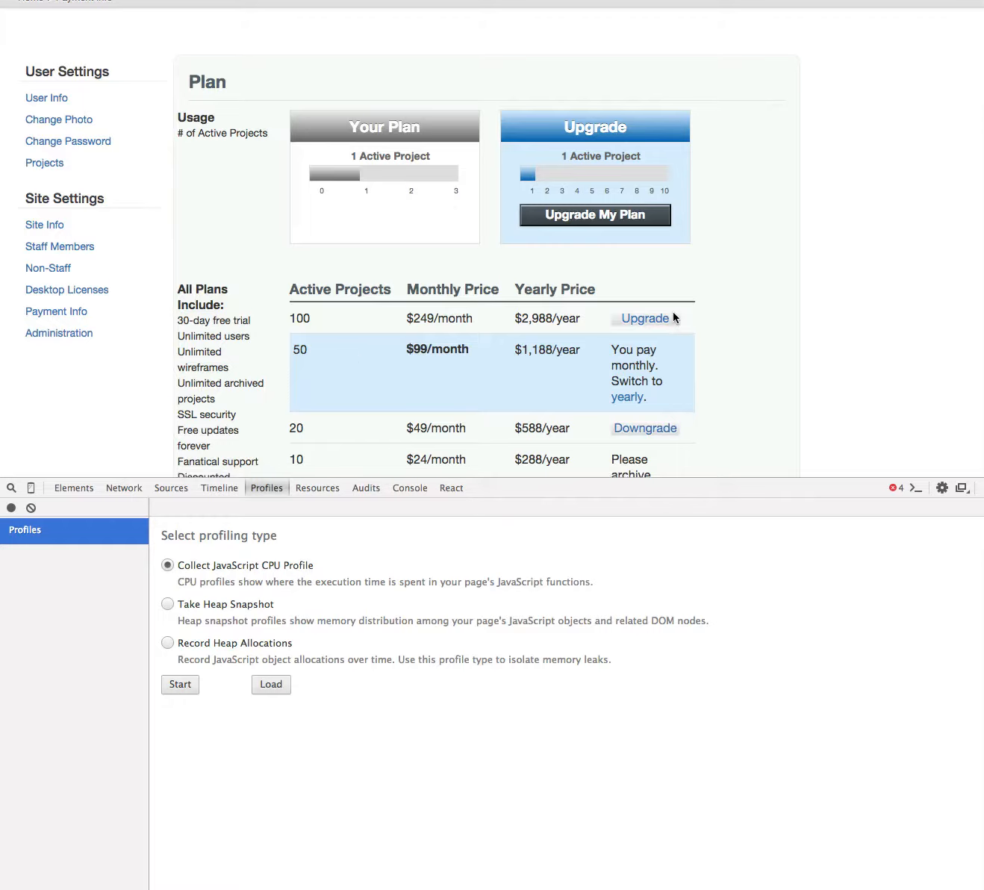
{"action": "scroll", "scroll_direction": "down", "scroll_amount": 3}
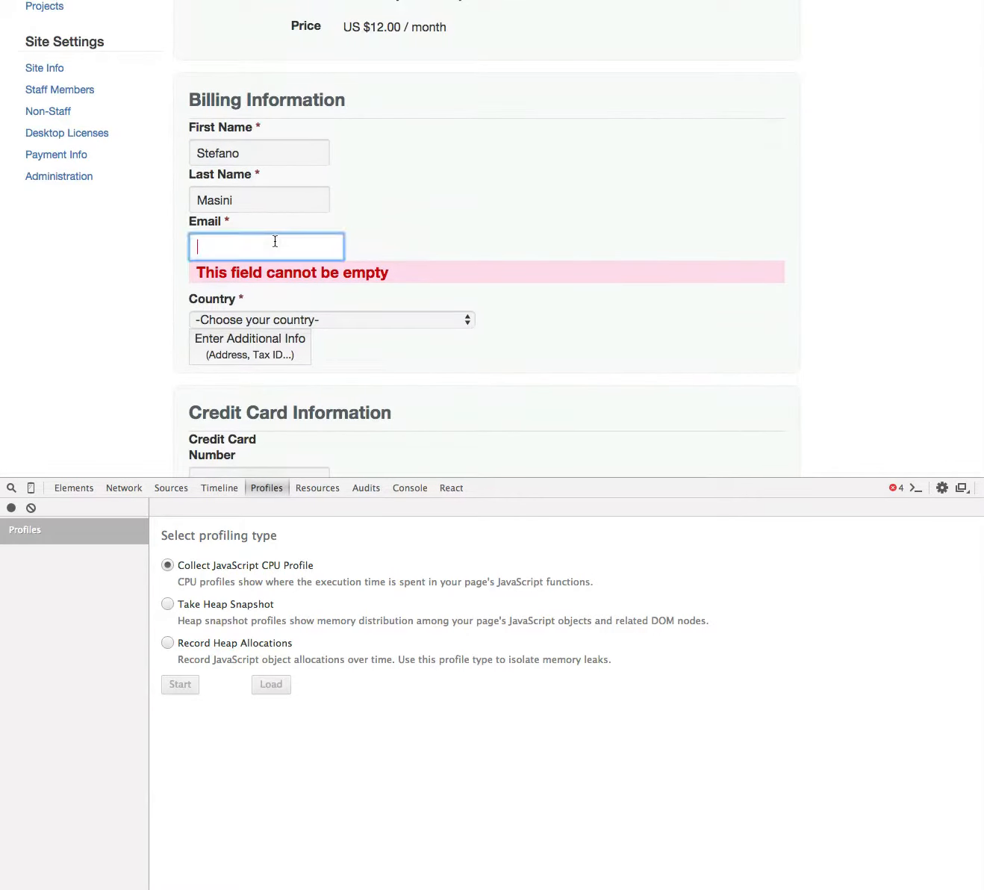
{"action": "left_click", "coordinate": [180, 684]}
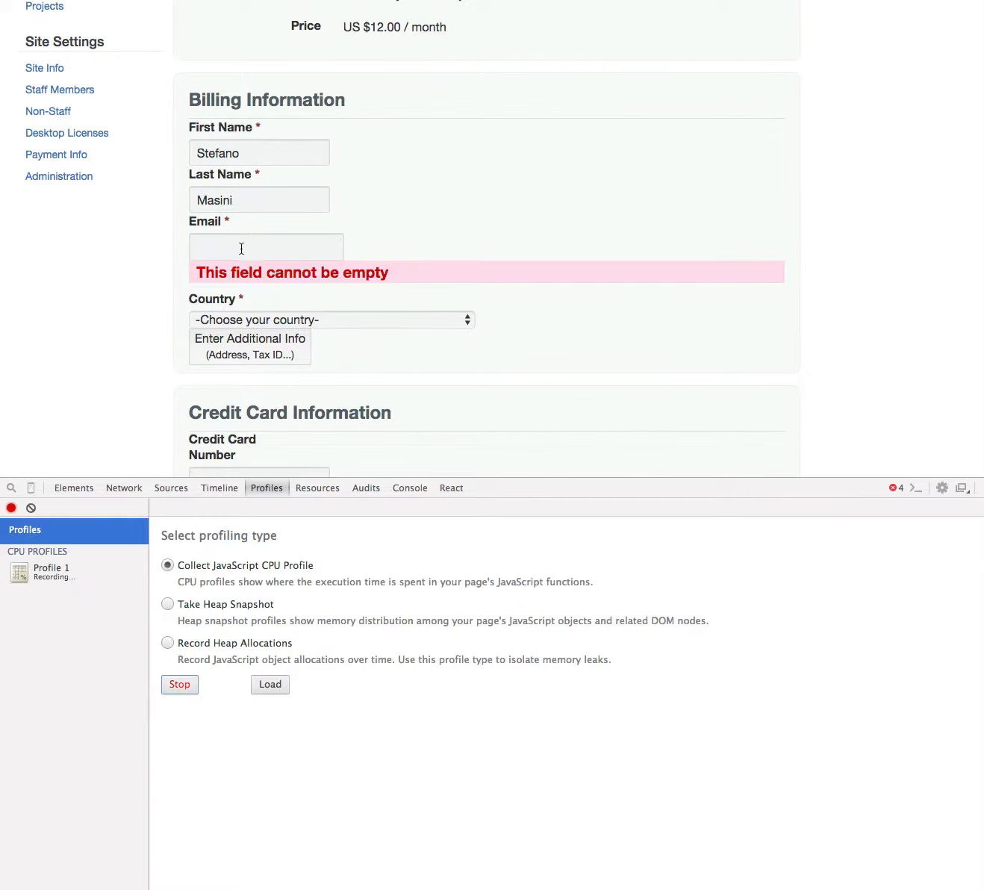
{"action": "type", "text": "ste"}
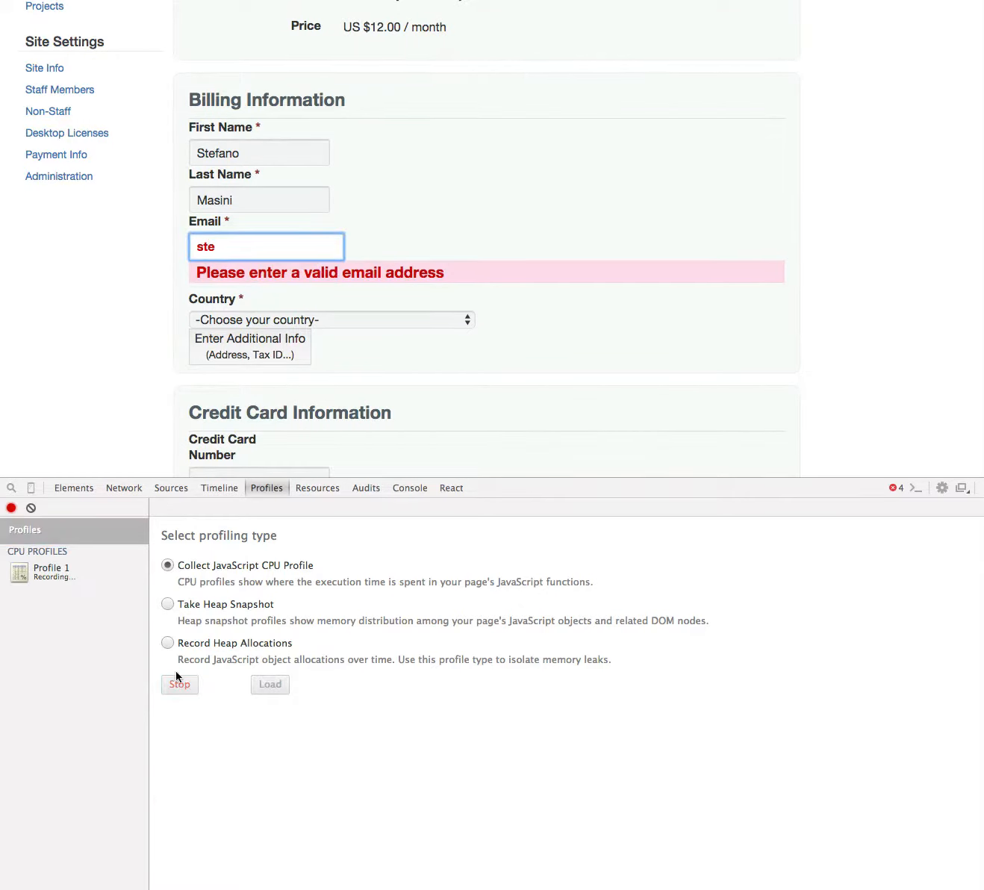
{"action": "left_click", "coordinate": [179, 684]}
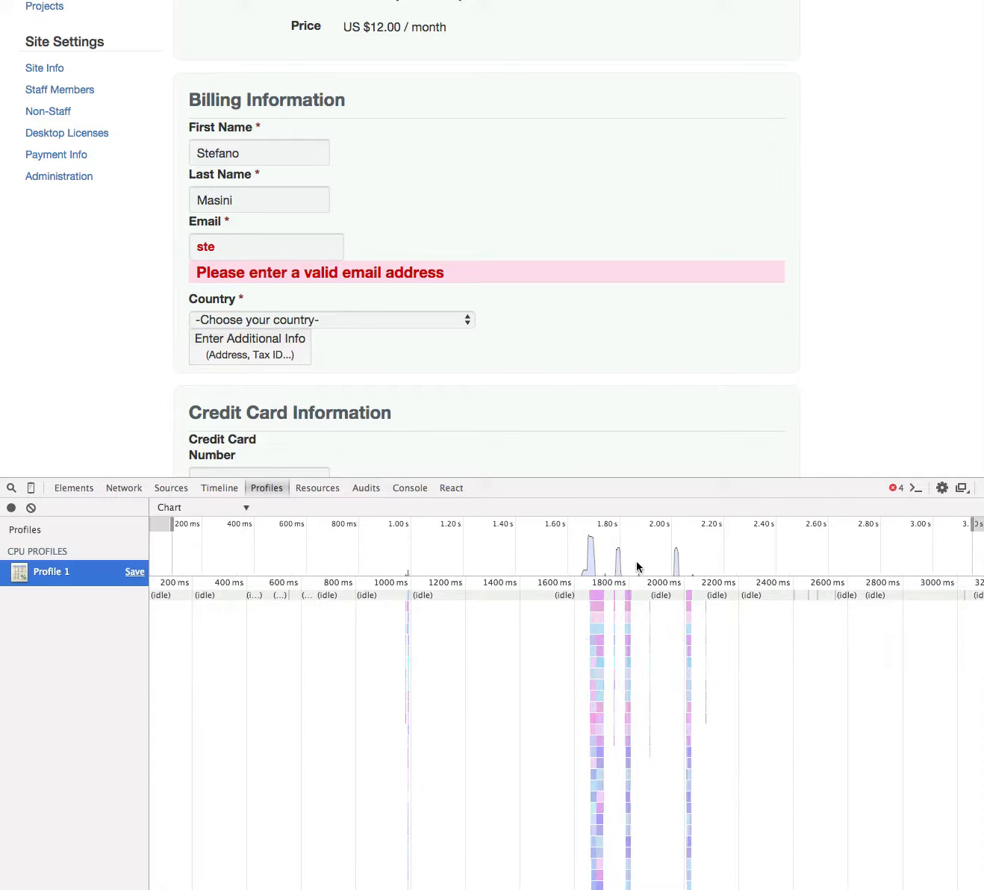
{"action": "mouse_move", "coordinate": [594, 569]}
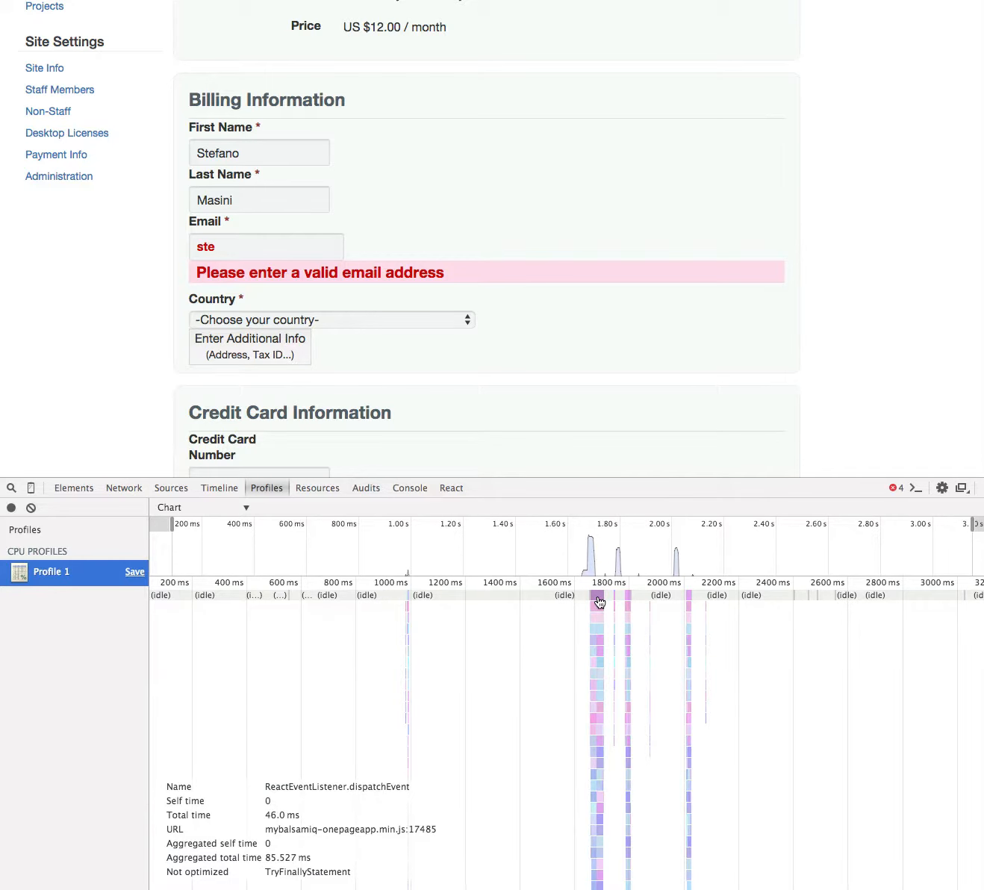
Jump from the dispatchEvent flame-chart bar to its source in mybalsamiq-onepageapp.min.js.
{"action": "left_click", "coordinate": [170, 487]}
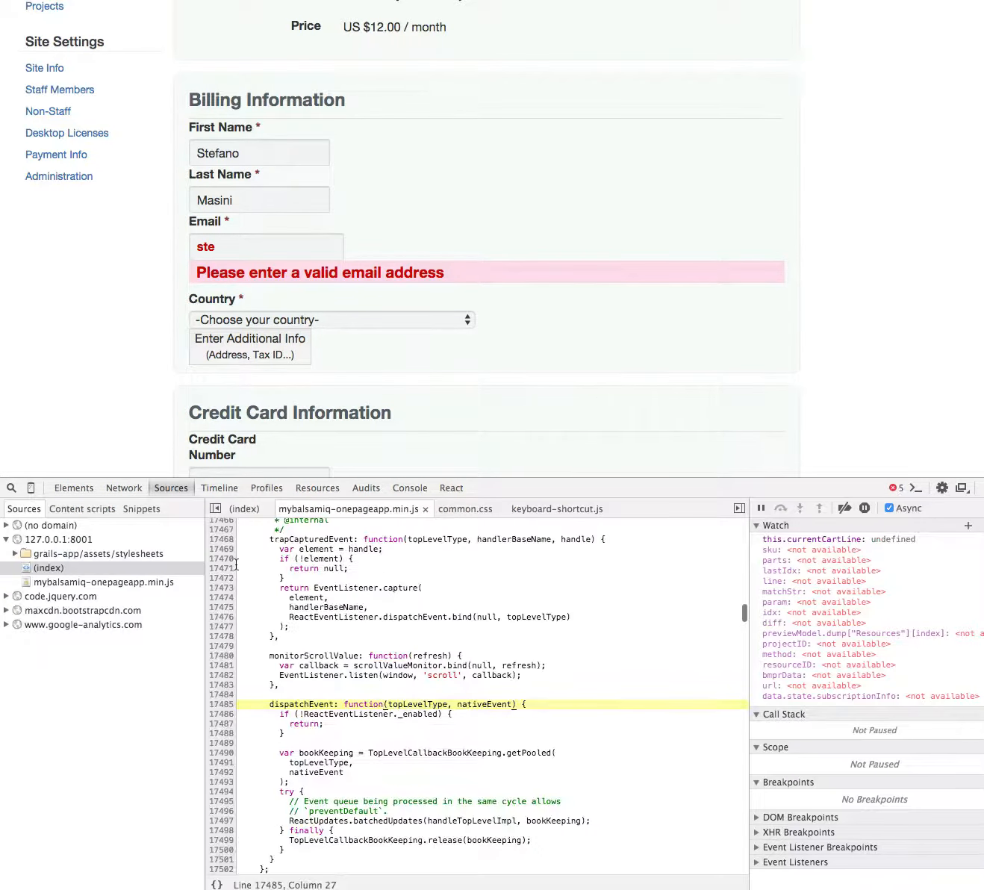
Return to the CPU profile flame chart and zoom into the spike around 1690 ms.
{"action": "left_click", "coordinate": [265, 486]}
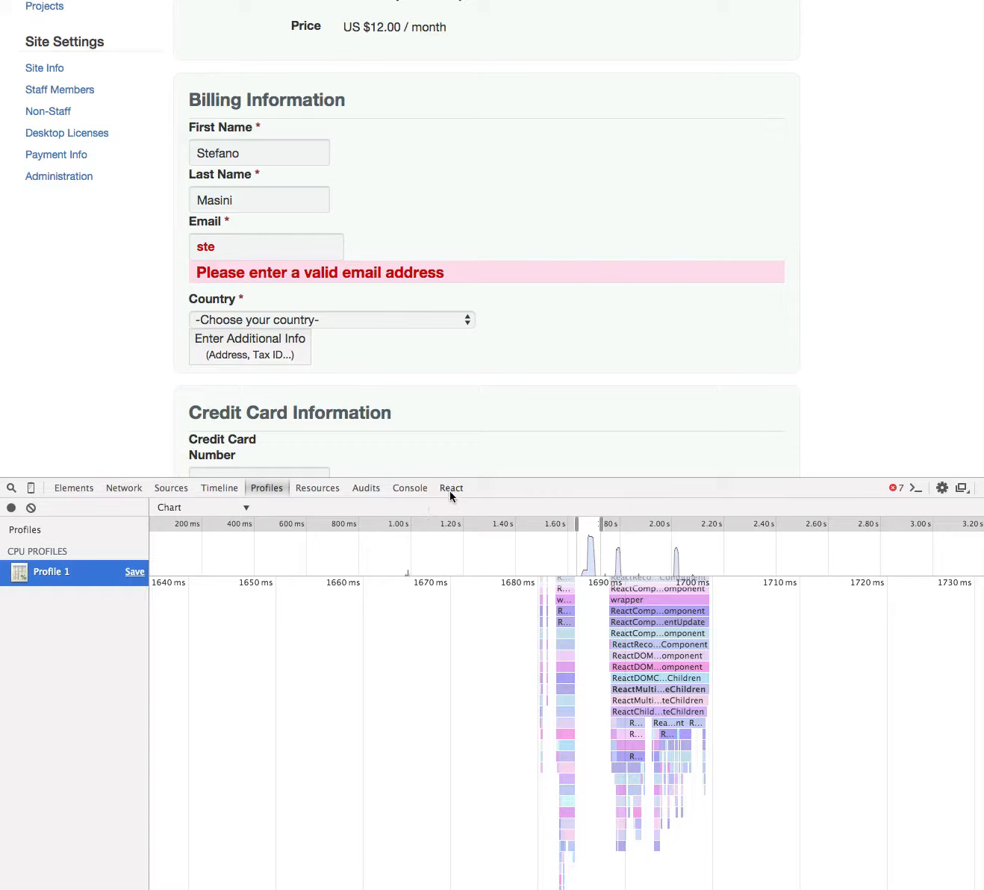
Run document.React.addons.Perf.start() in the console to begin React performance measurement.
{"action": "left_click", "coordinate": [409, 487]}
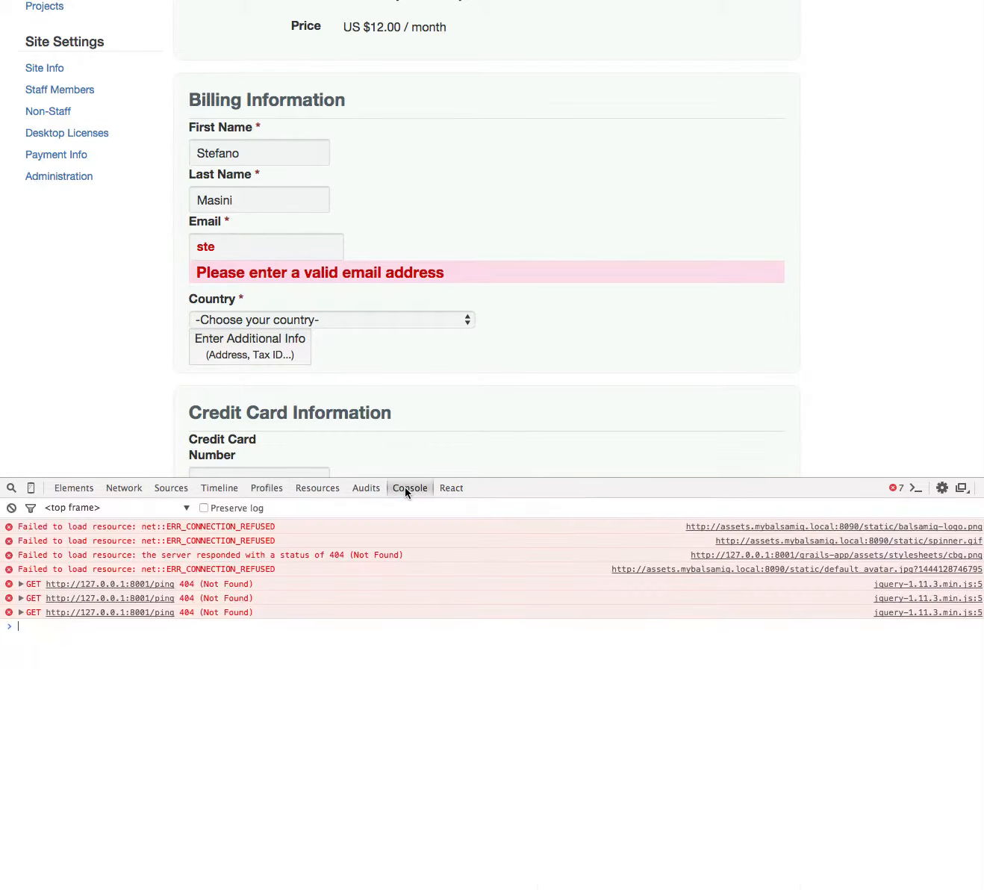
{"action": "mouse_move", "coordinate": [552, 309]}
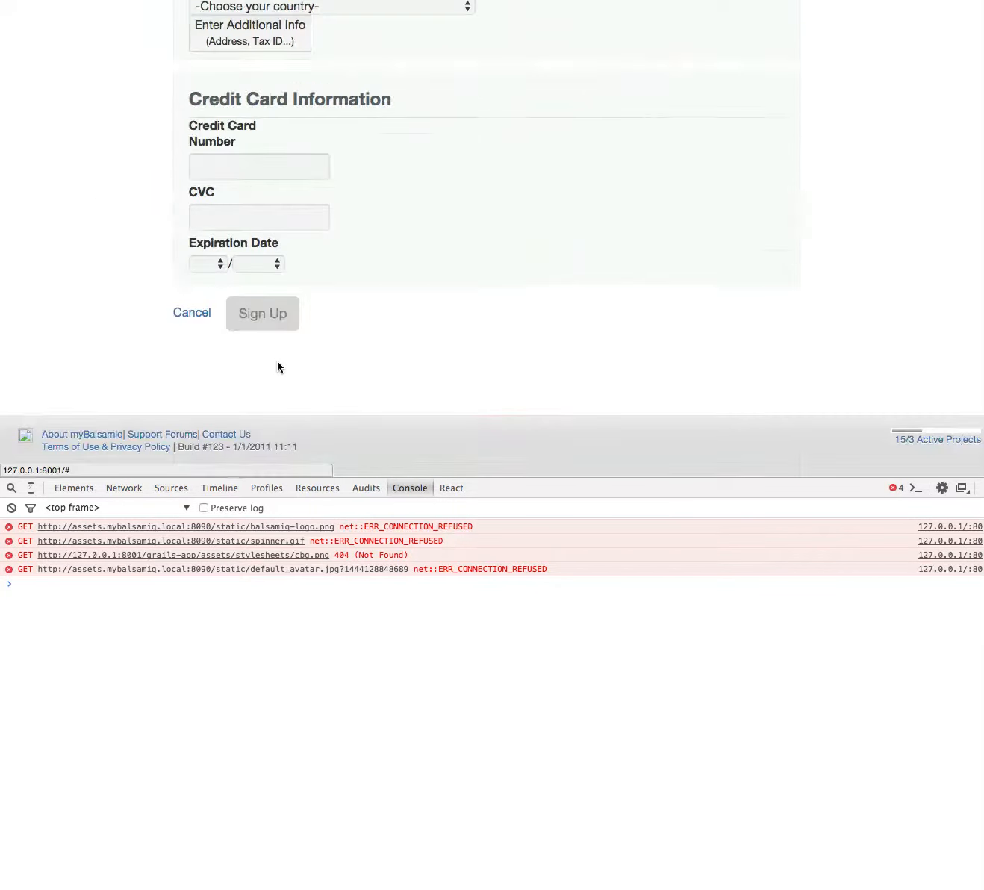
{"action": "left_click", "coordinate": [263, 313]}
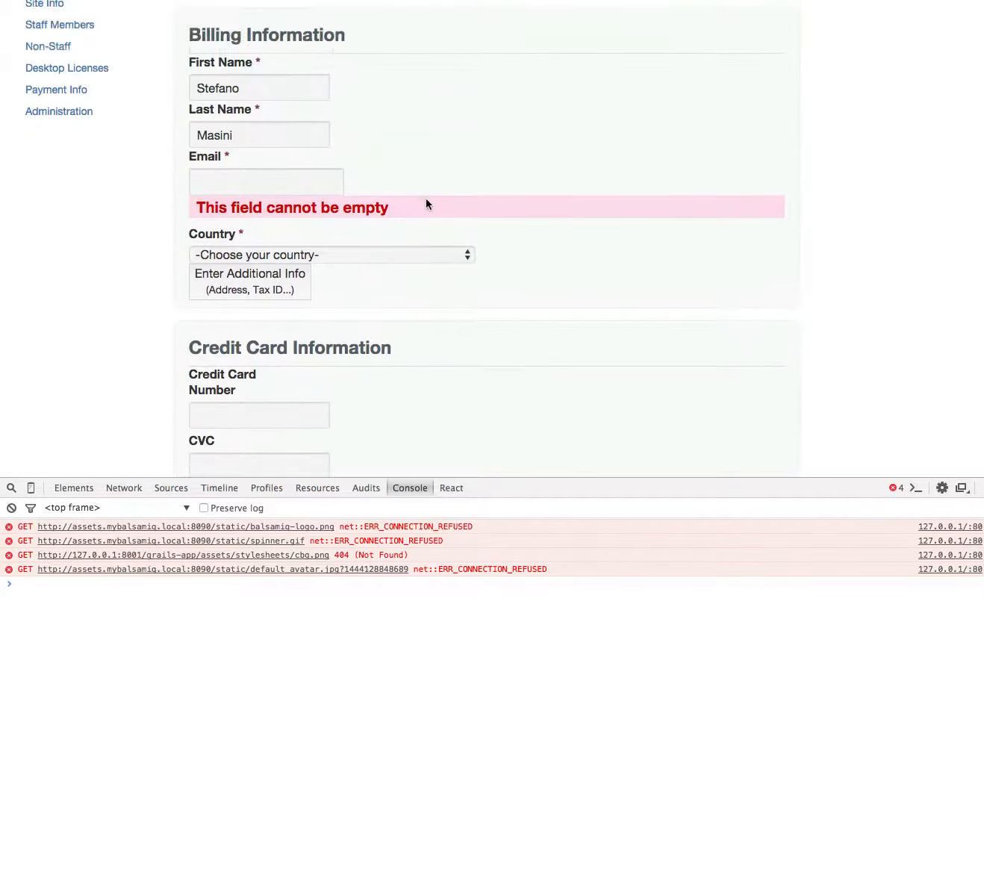
{"action": "type", "text": "document"}
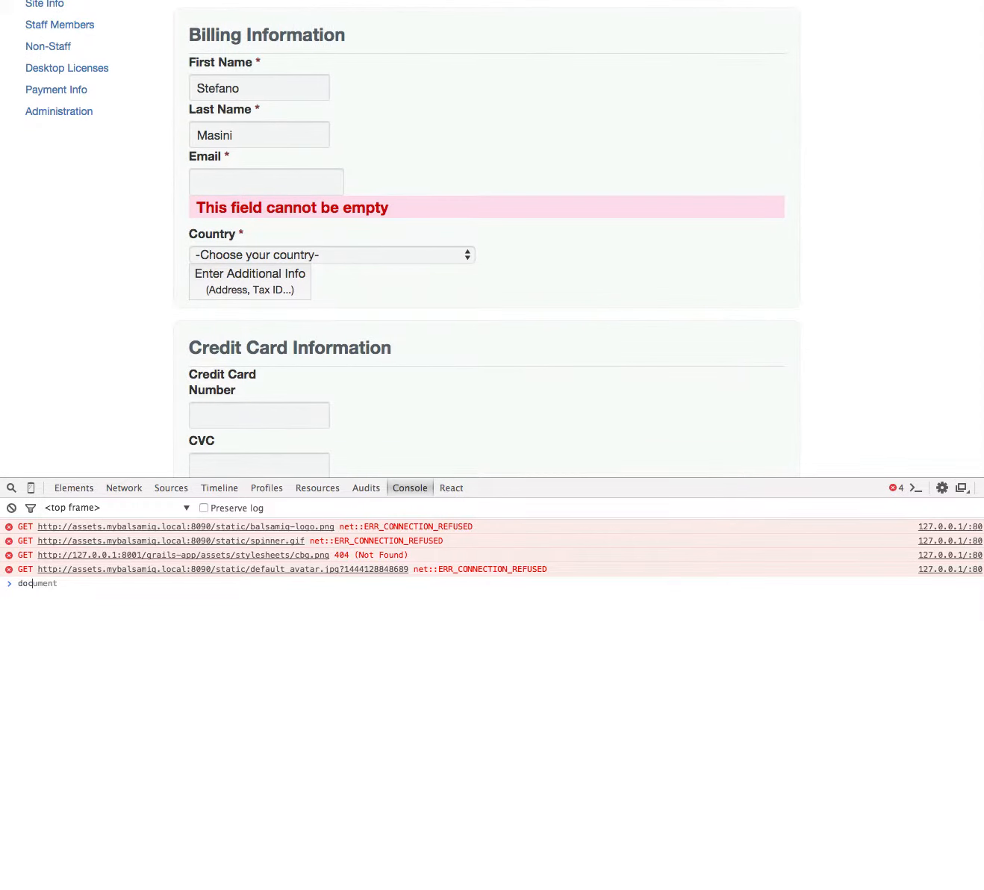
{"action": "left_click", "coordinate": [56, 582]}
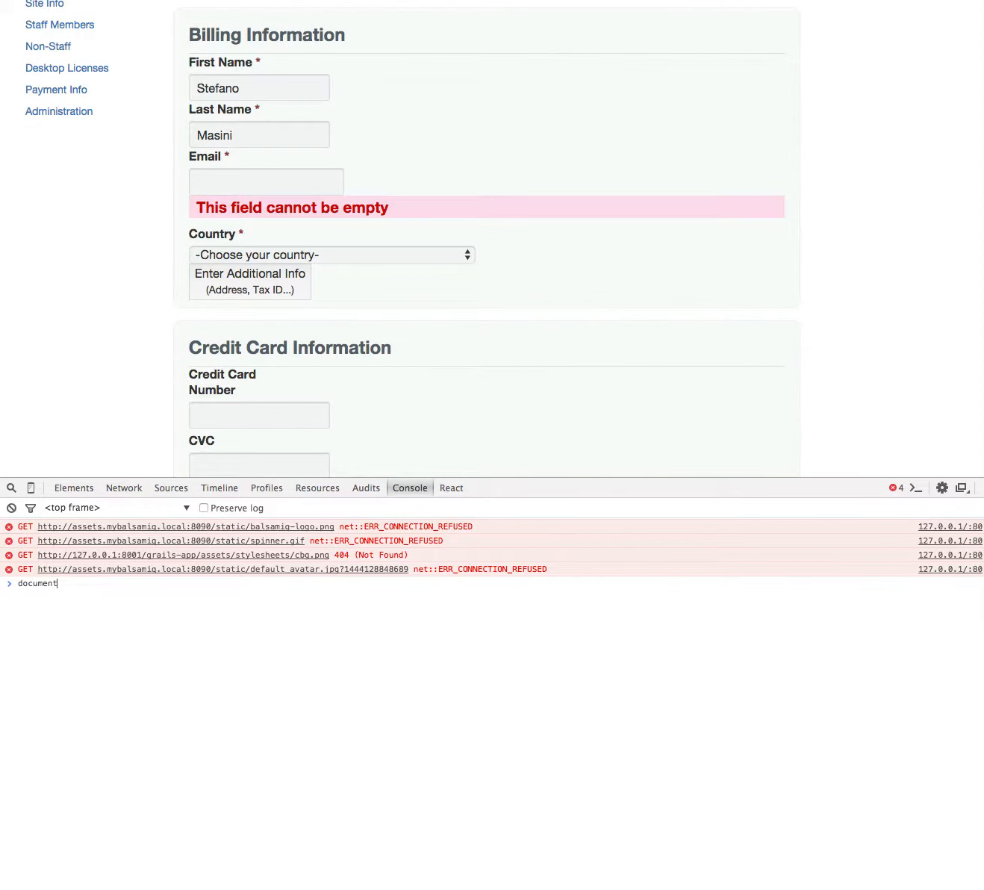
{"action": "type", "text": ".React.add"}
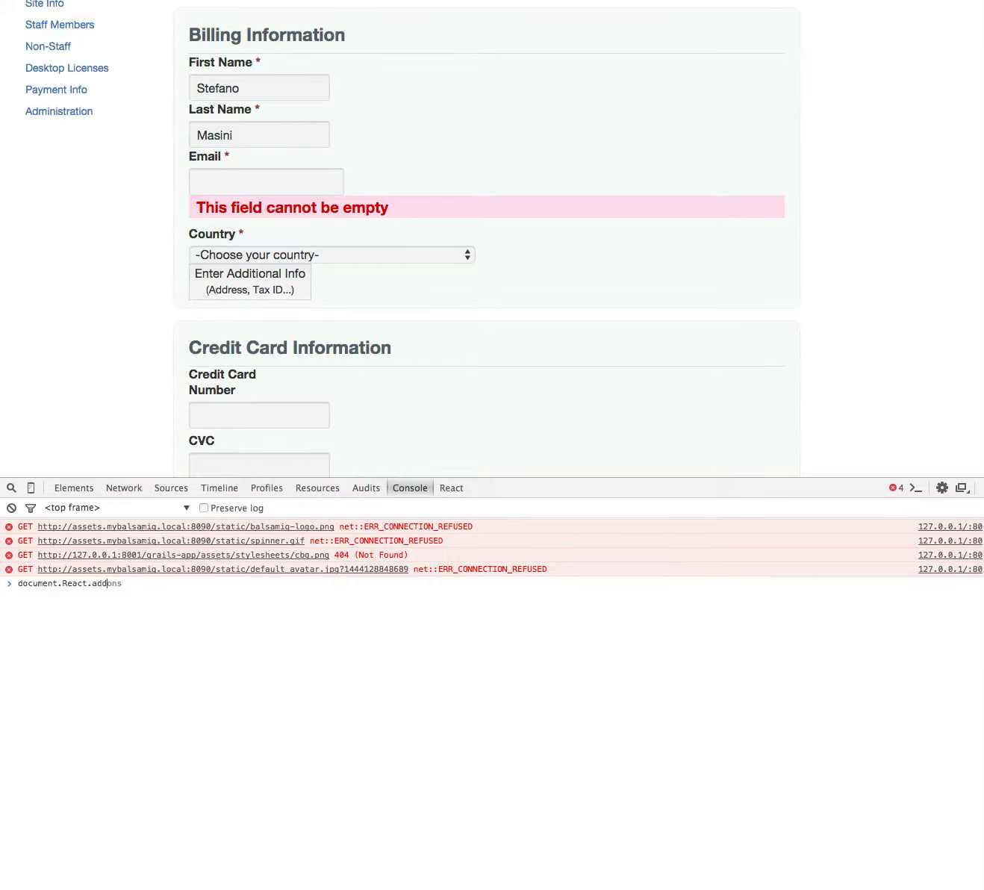
{"action": "type", "text": ".Perf"}
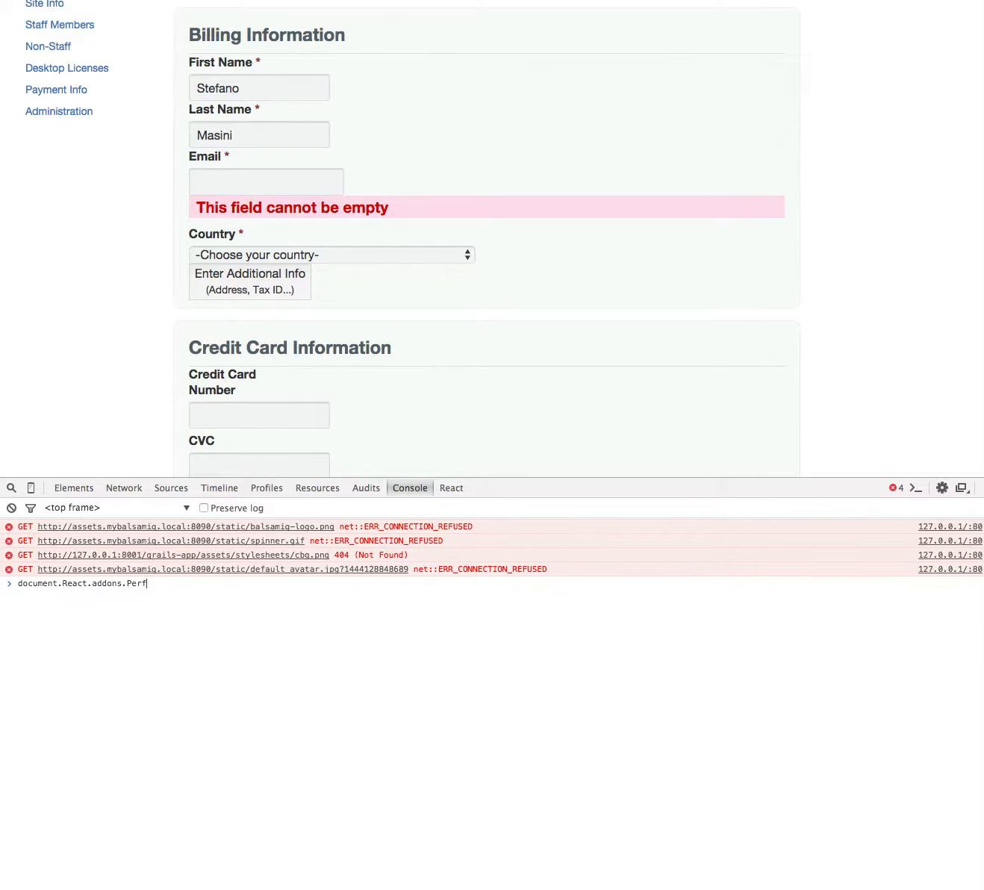
{"action": "type", "text": ".start()"}
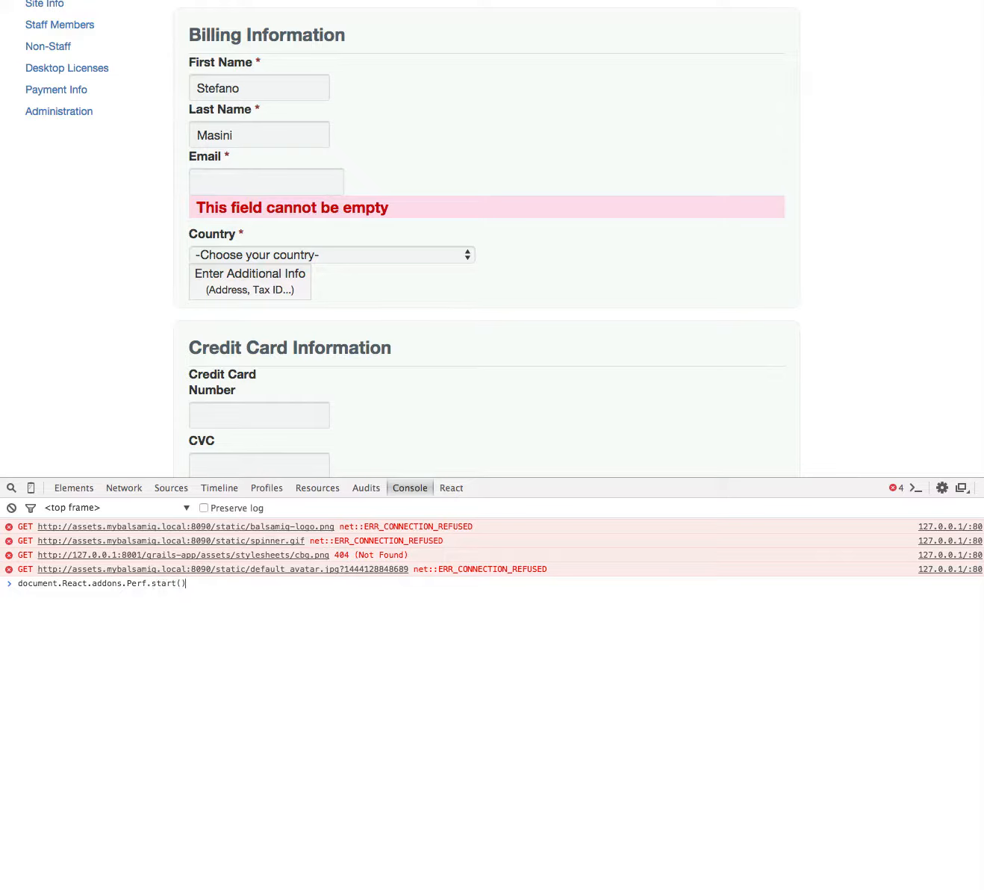
{"action": "key", "text": "Enter"}
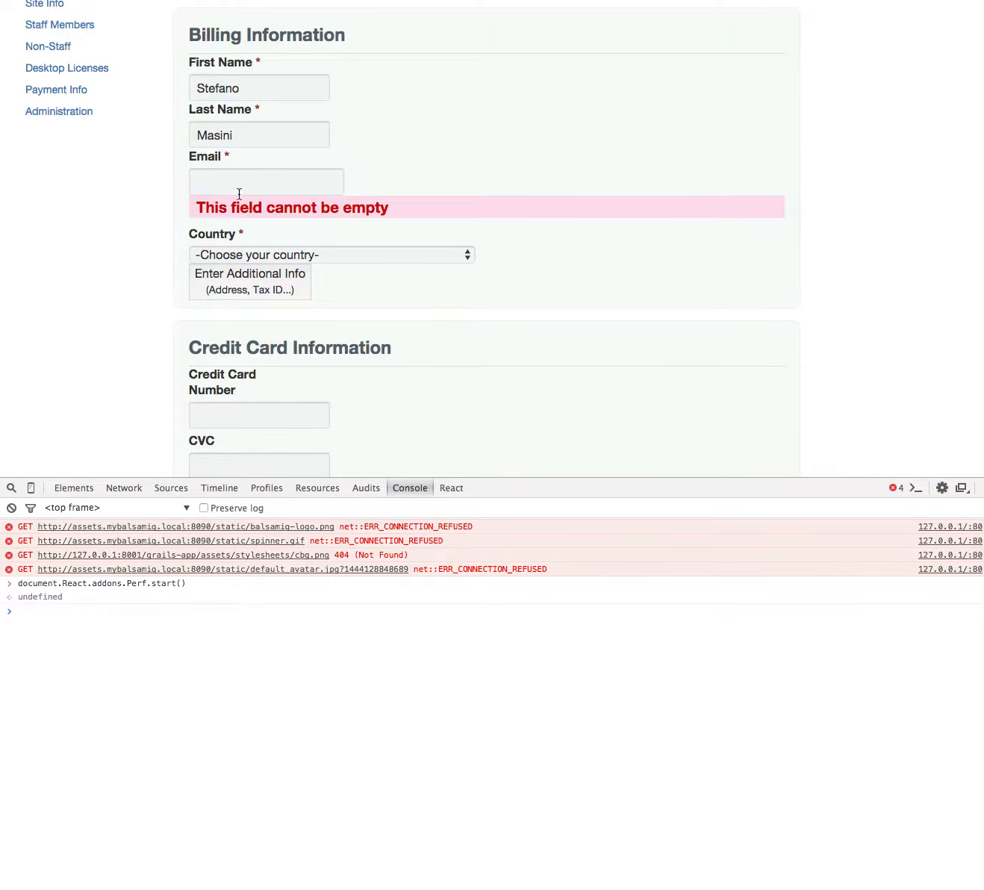
Type 'ste' in Email, stop Perf and print the wasted-render table totaling 99.27 ms.
{"action": "type", "text": "ste"}
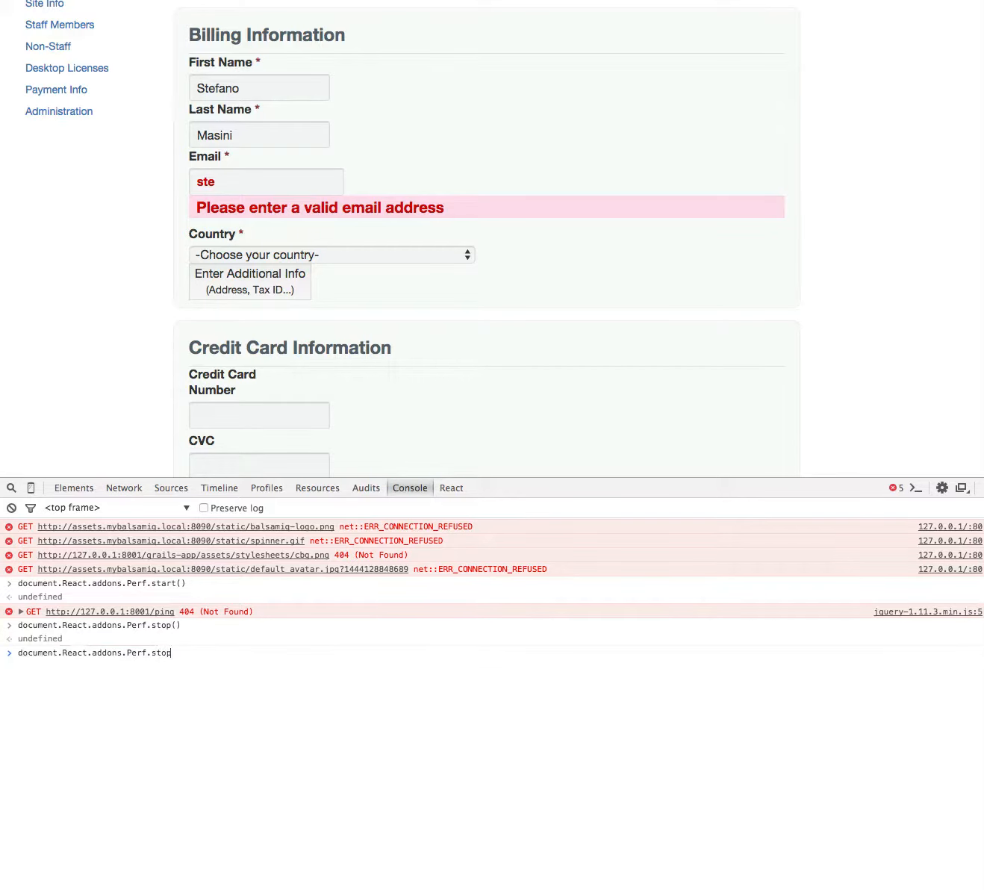
{"action": "type", "text": "printDOM"}
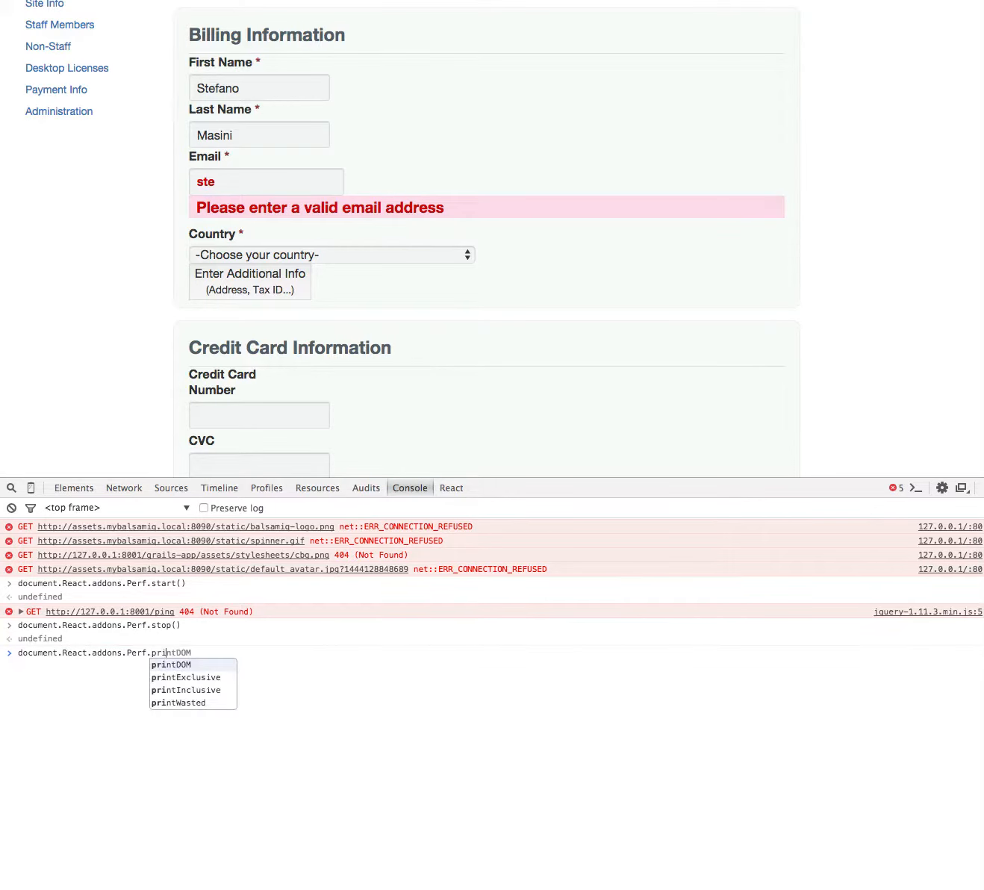
{"action": "left_click", "coordinate": [179, 702]}
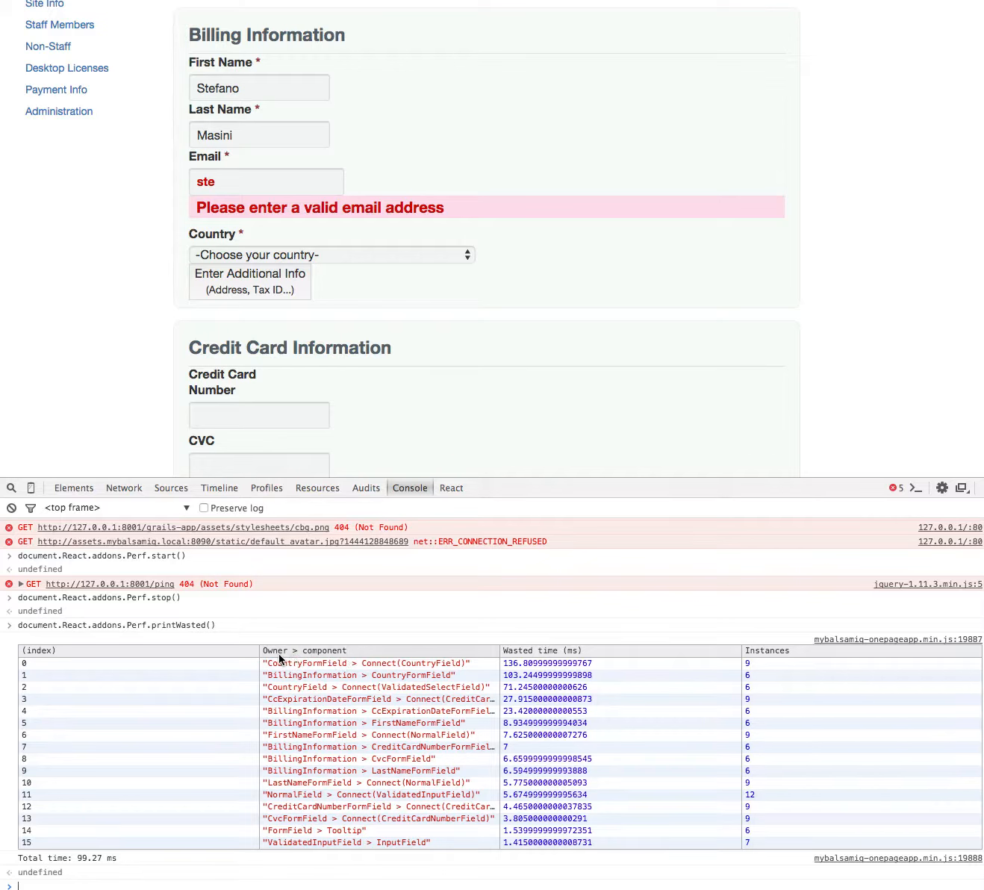
{"action": "mouse_move", "coordinate": [409, 669]}
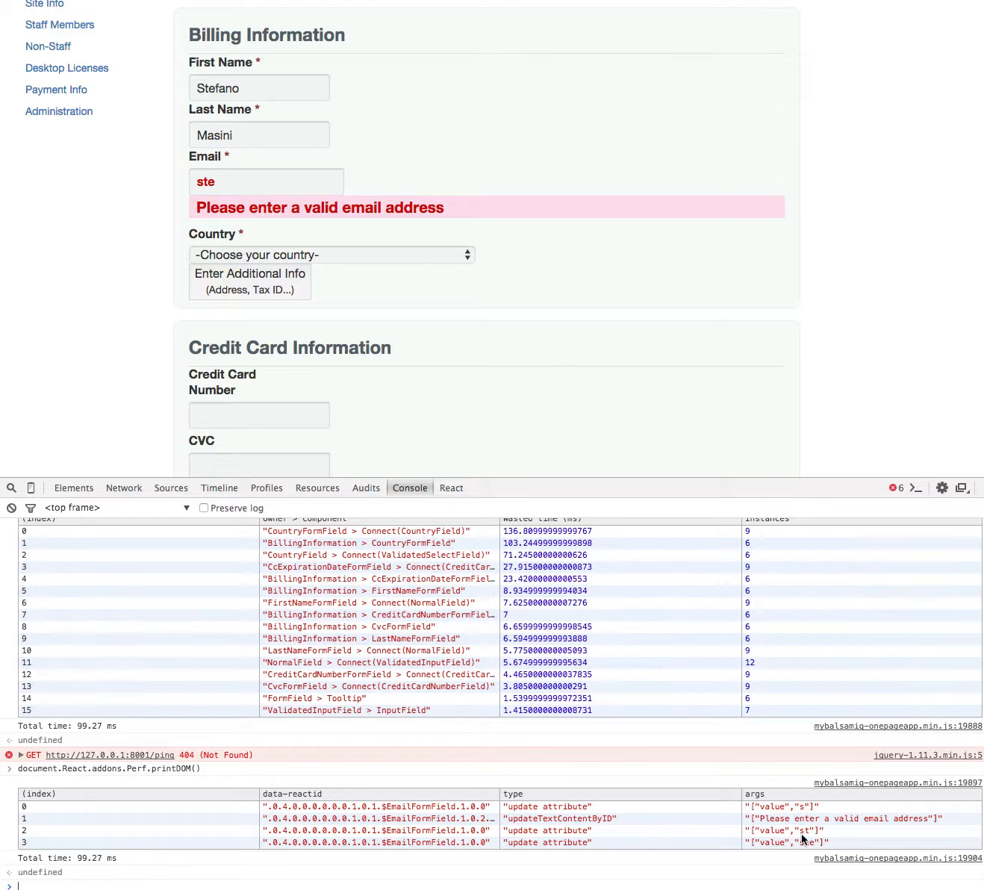
{"action": "mouse_move", "coordinate": [705, 818]}
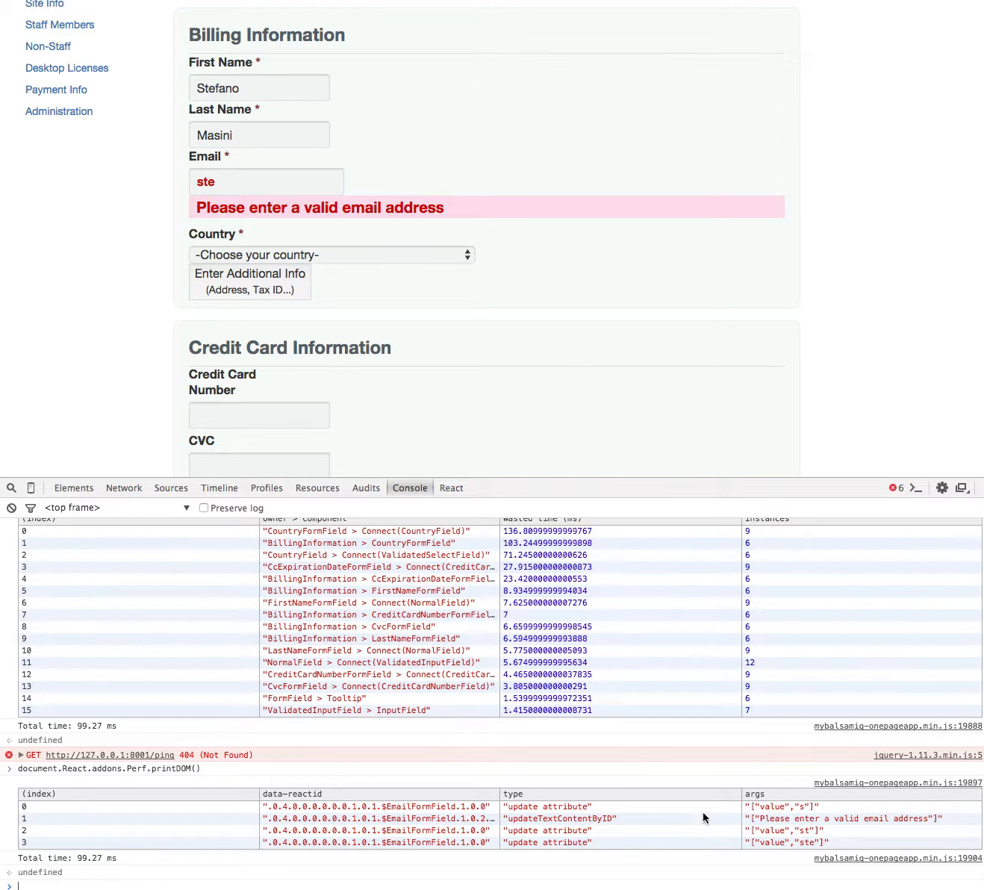
{"action": "mouse_move", "coordinate": [669, 711]}
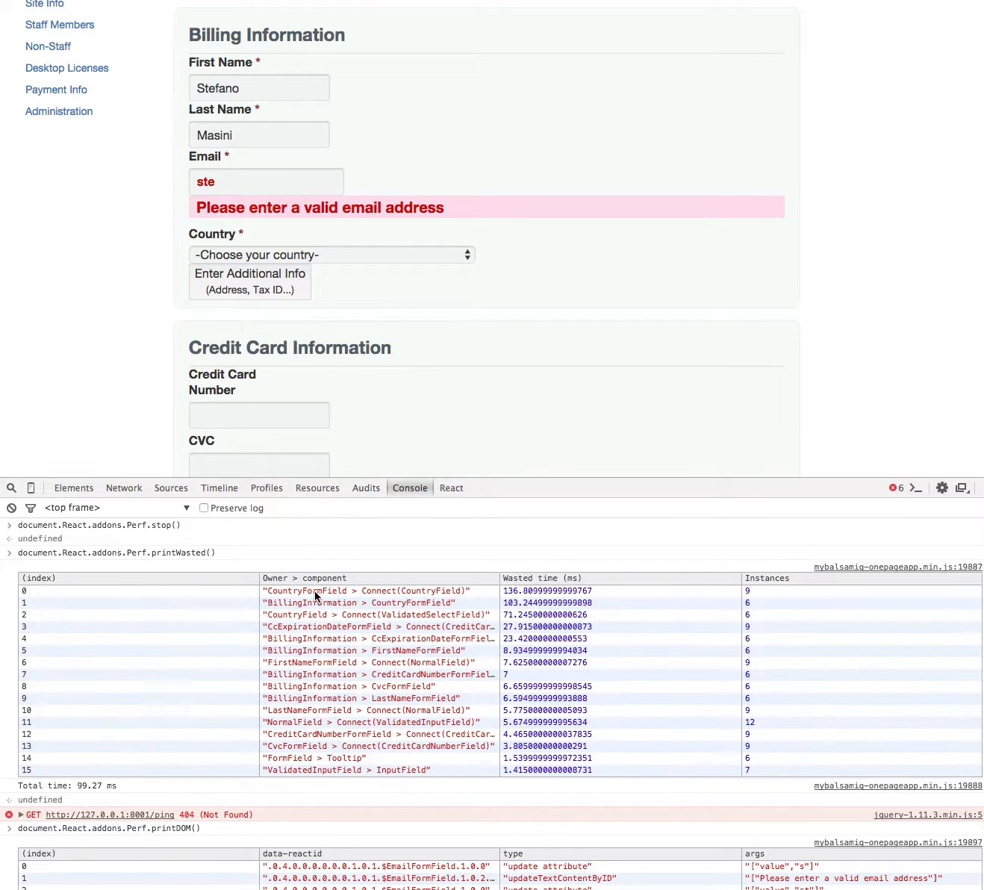
{"action": "mouse_move", "coordinate": [331, 324]}
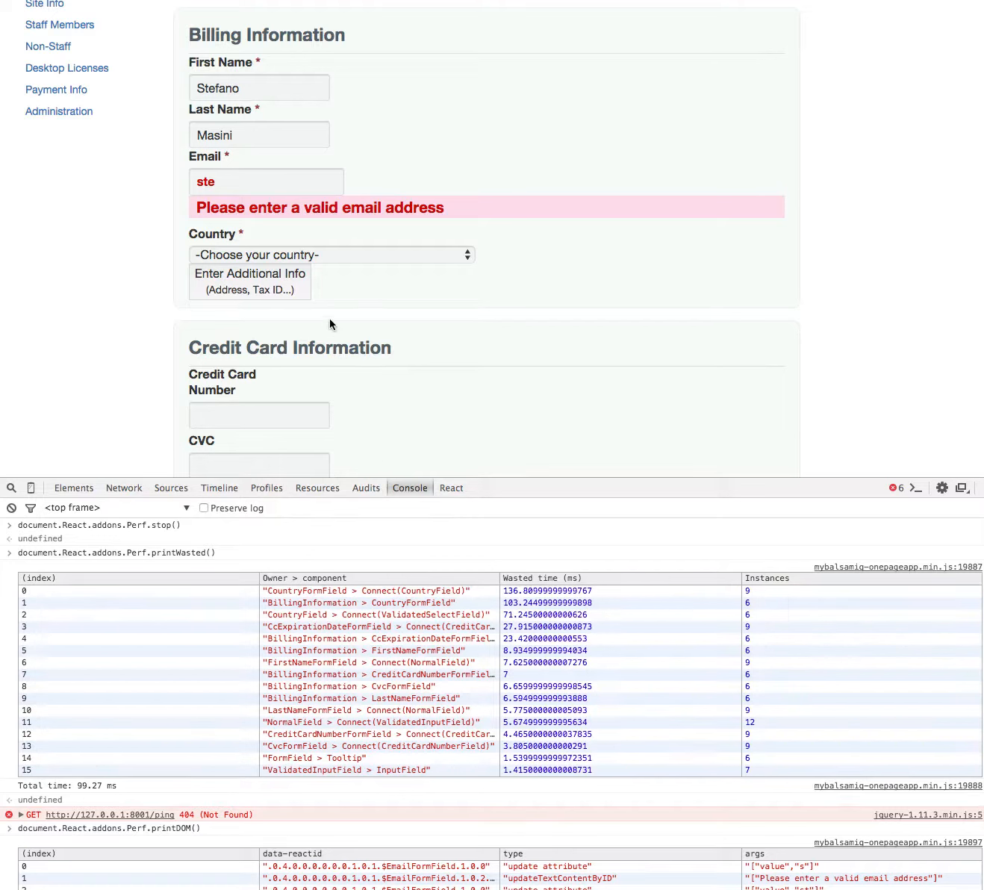
{"action": "mouse_move", "coordinate": [238, 262]}
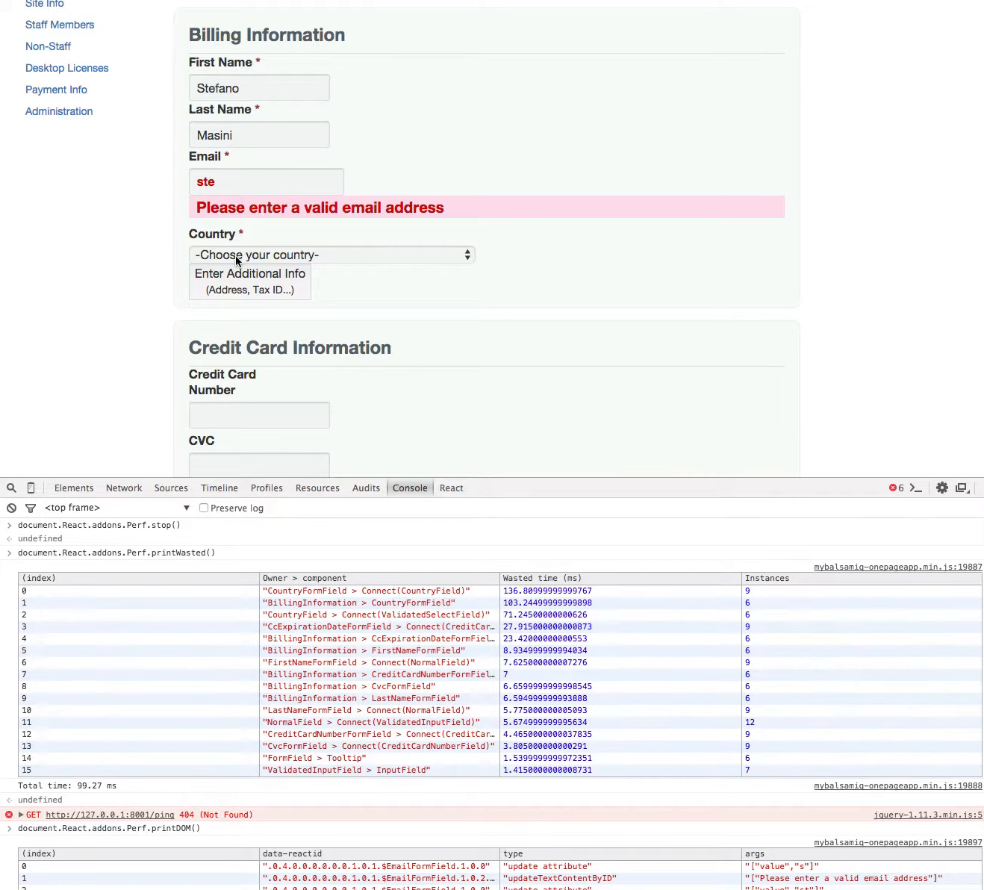
Open and abandon the Country dropdown, then refocus Email to trigger the empty-Country validation error.
{"action": "left_click", "coordinate": [266, 181]}
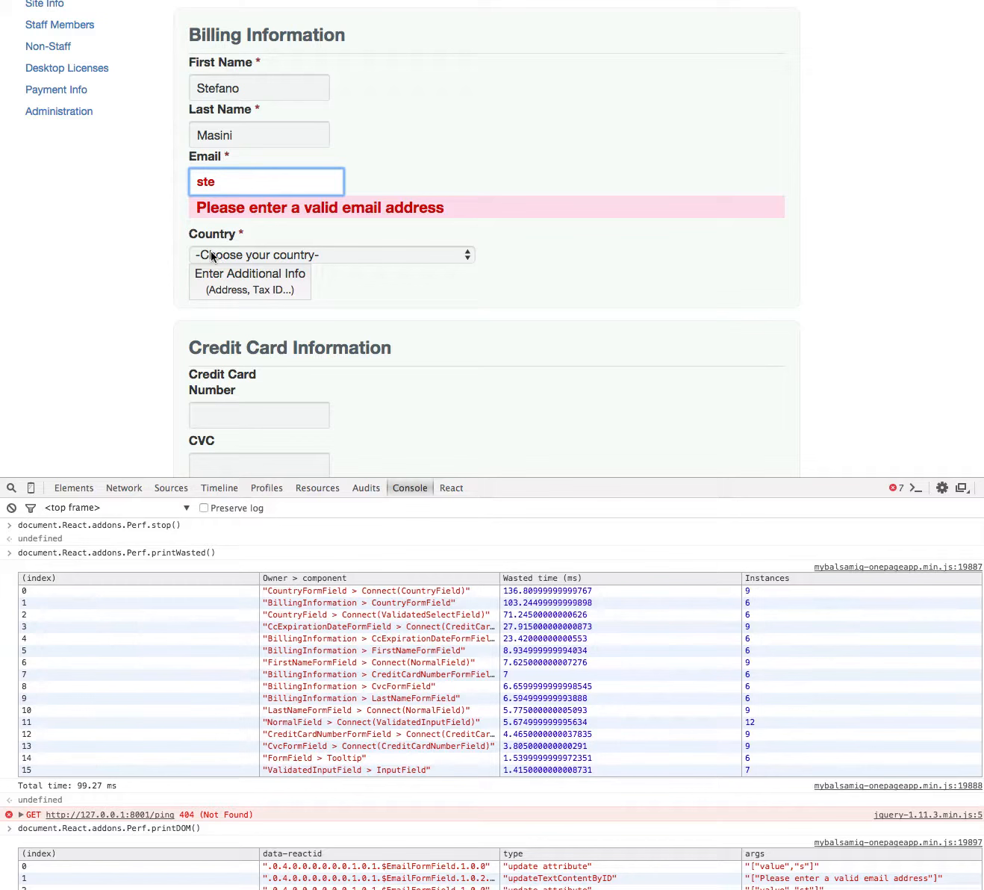
{"action": "left_click", "coordinate": [332, 254]}
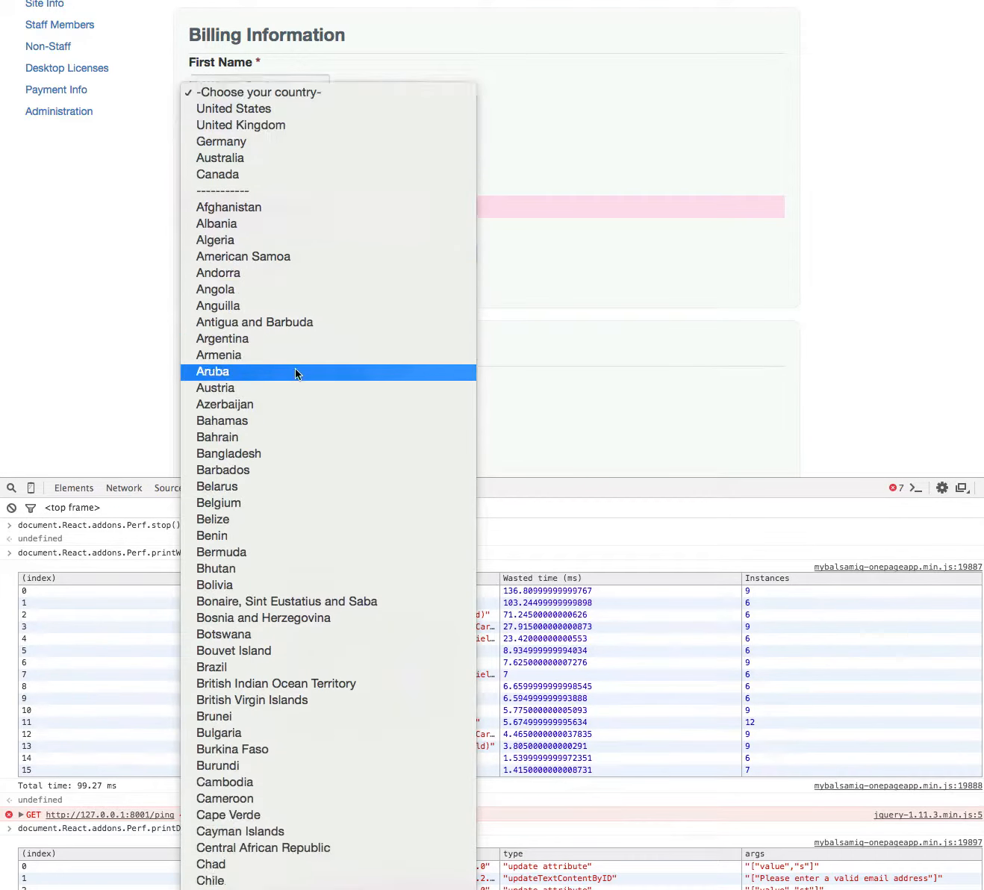
{"action": "scroll", "scroll_direction": "down", "scroll_amount": 3}
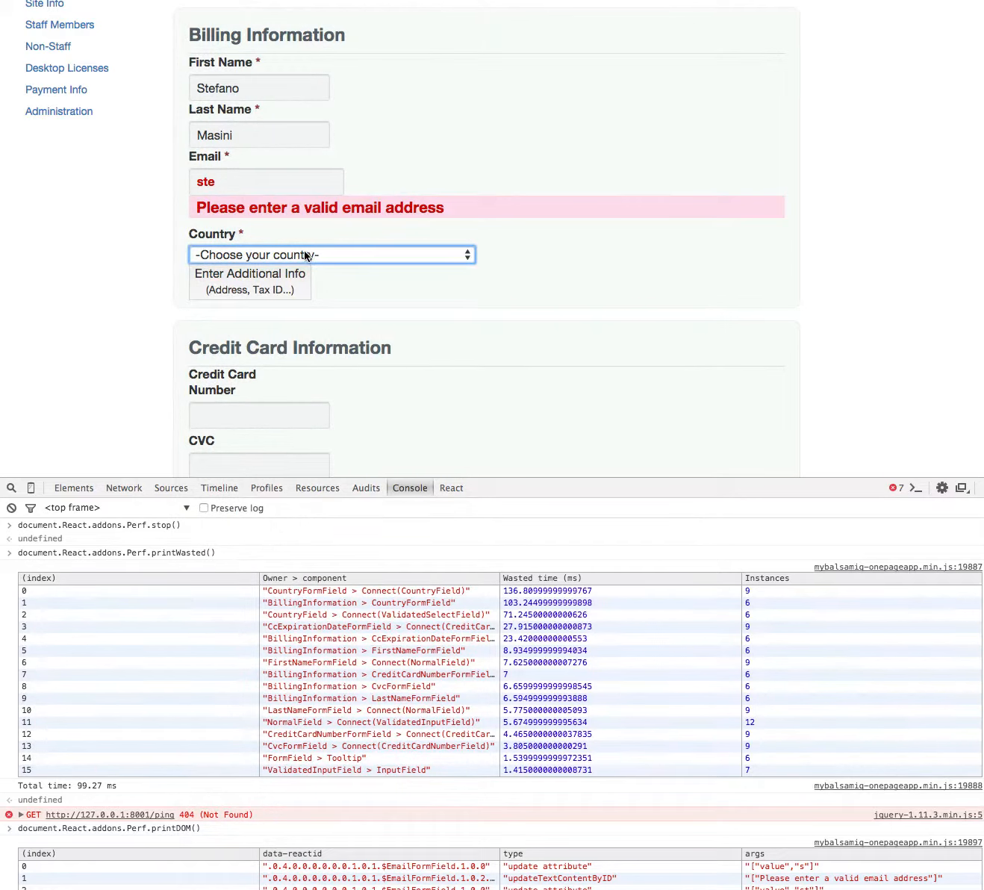
{"action": "mouse_move", "coordinate": [232, 185]}
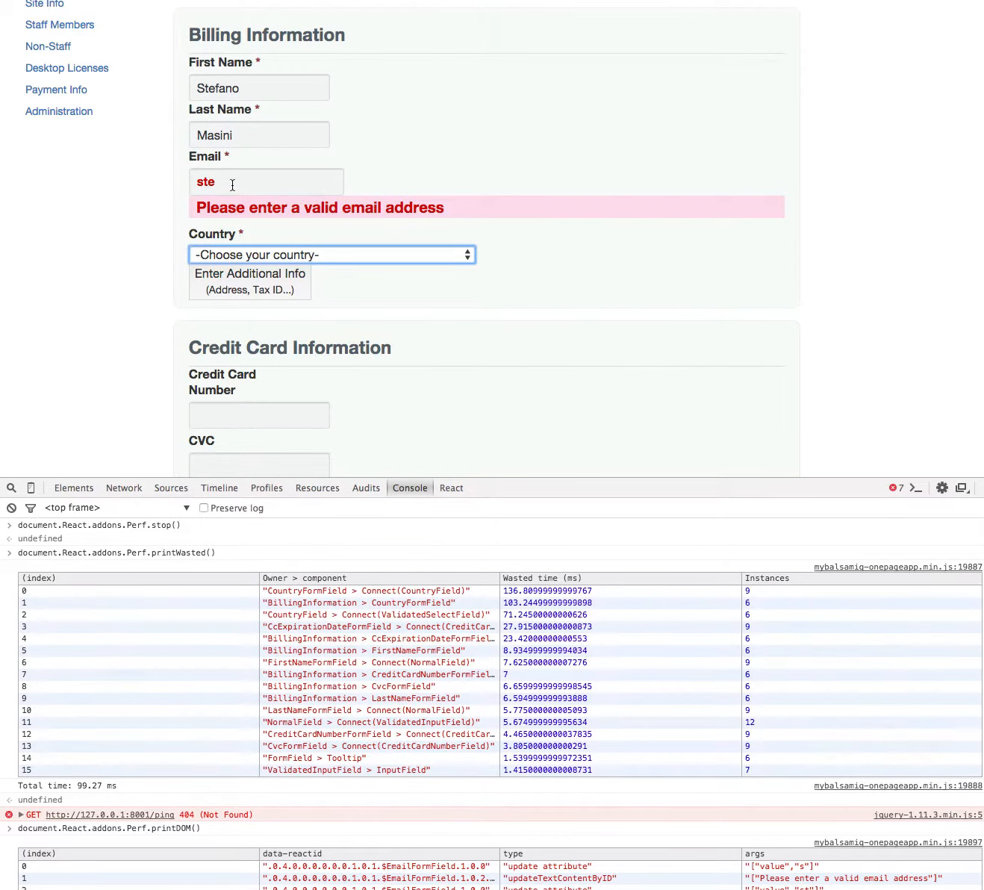
{"action": "left_click", "coordinate": [266, 183]}
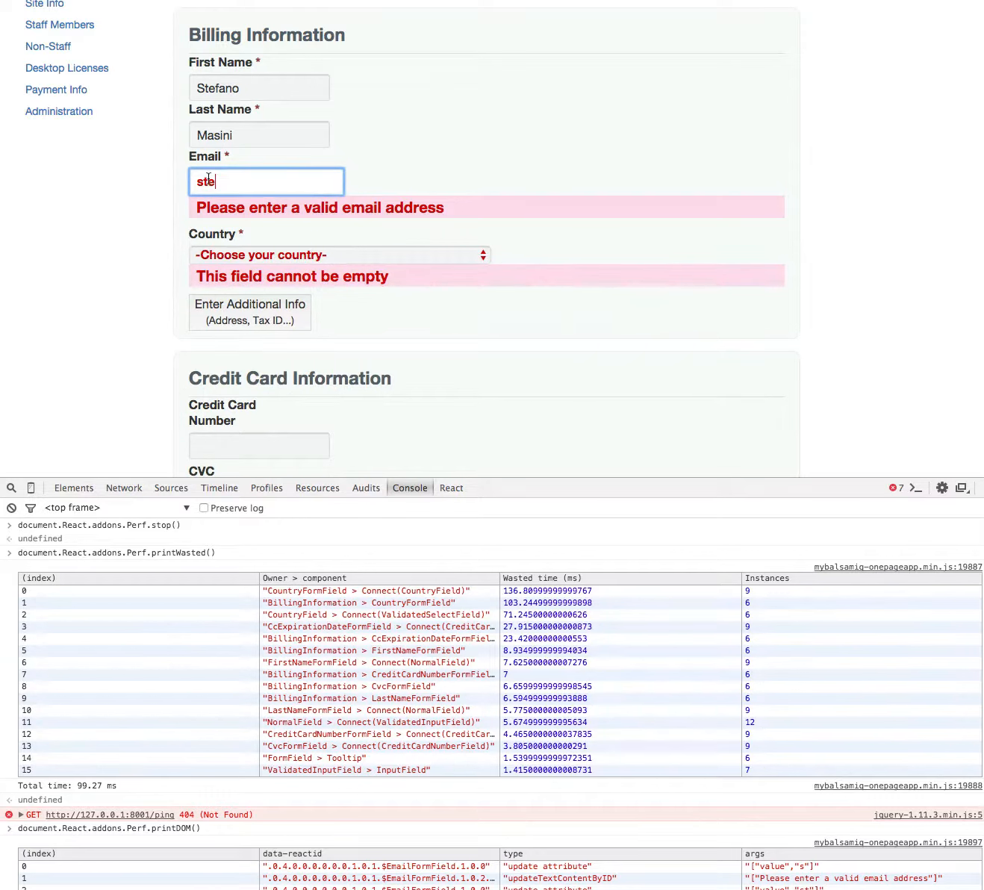
{"action": "mouse_move", "coordinate": [266, 182]}
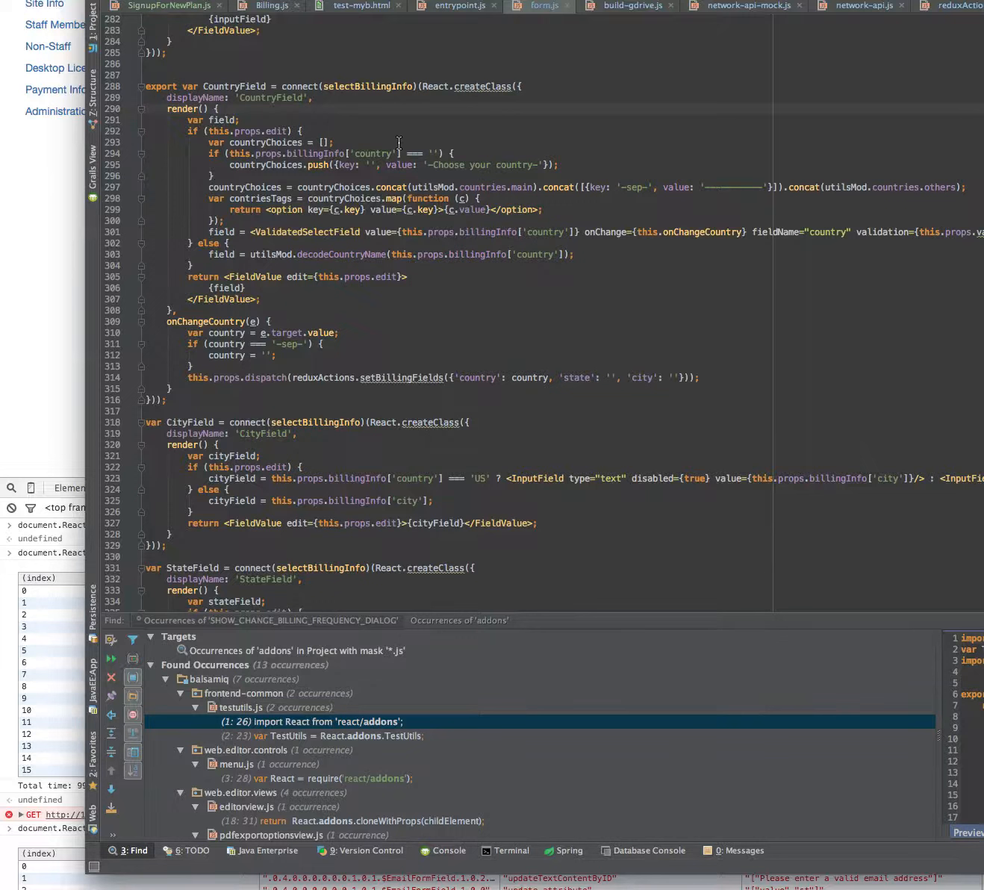
{"action": "mouse_move", "coordinate": [442, 230]}
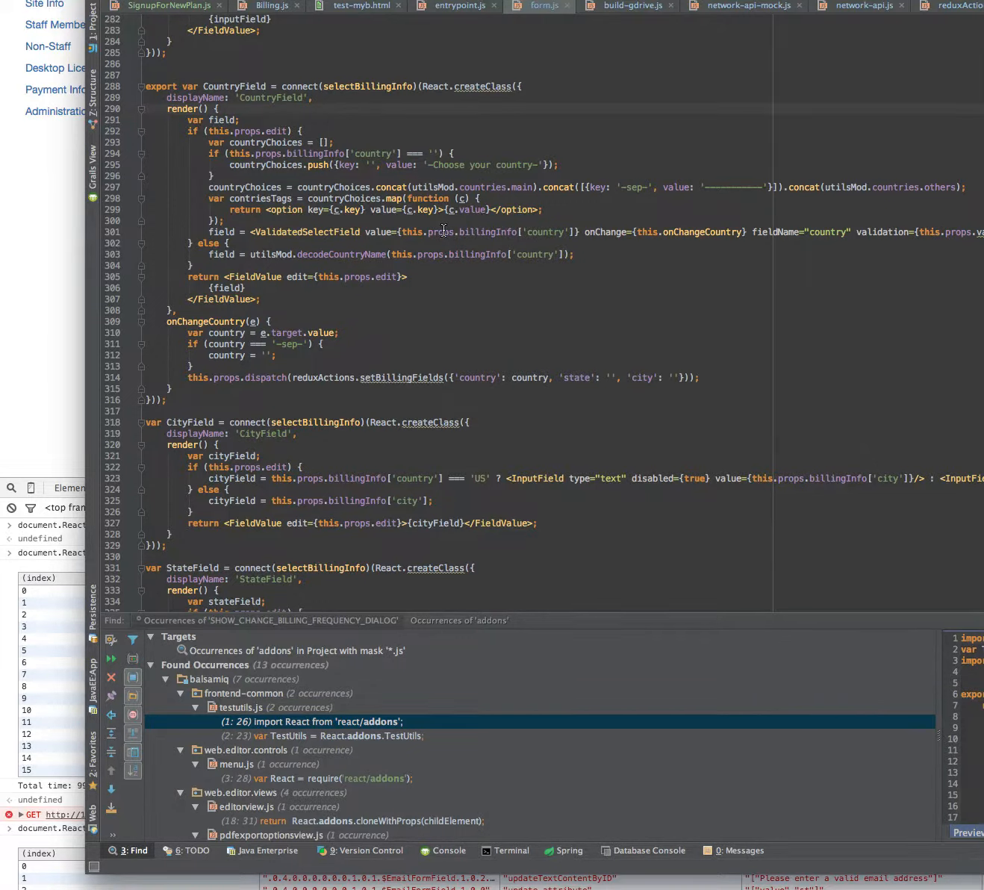
Select billingInfo in CountryField to highlight its occurrences before adding shouldComponentUpdate.
{"action": "double_click", "coordinate": [485, 233]}
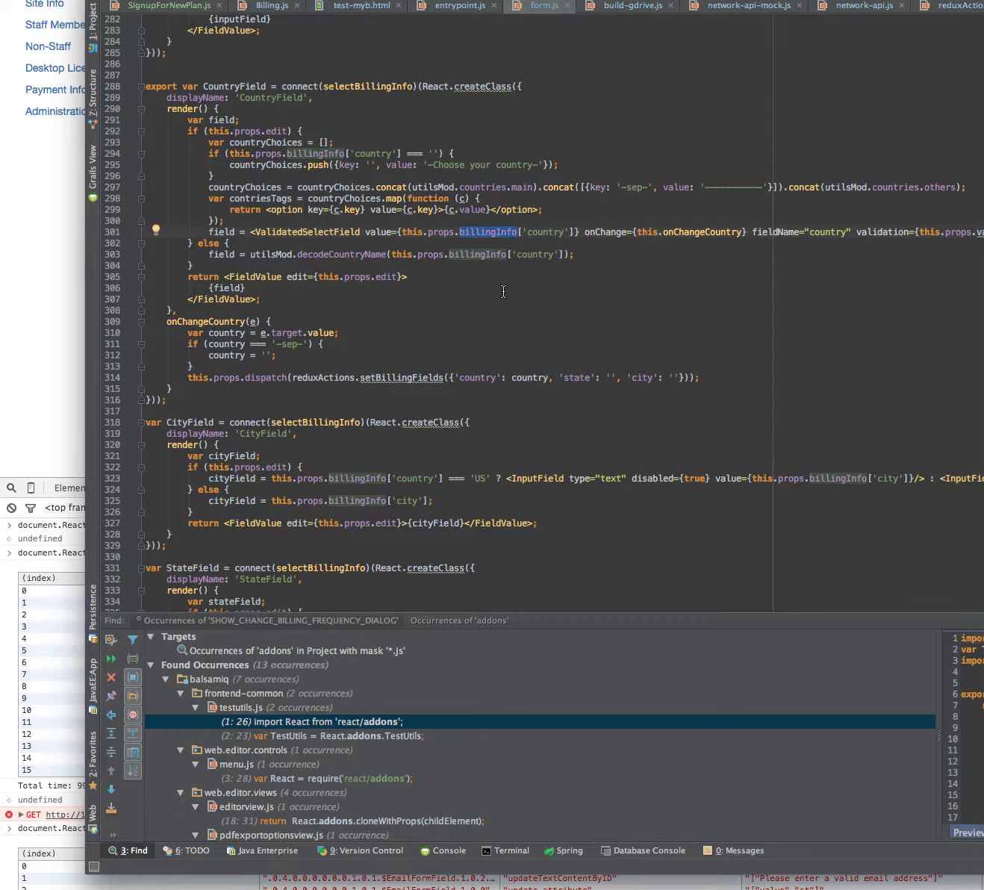
{"action": "mouse_move", "coordinate": [478, 247]}
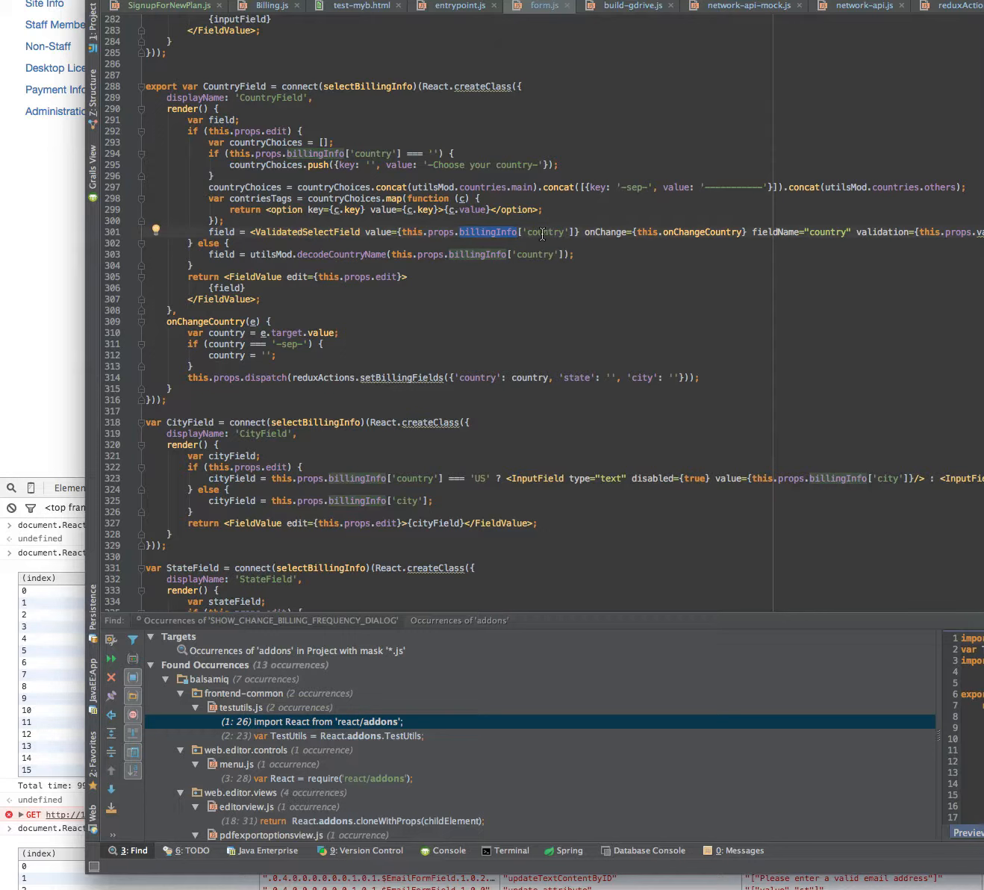
{"action": "mouse_move", "coordinate": [487, 237]}
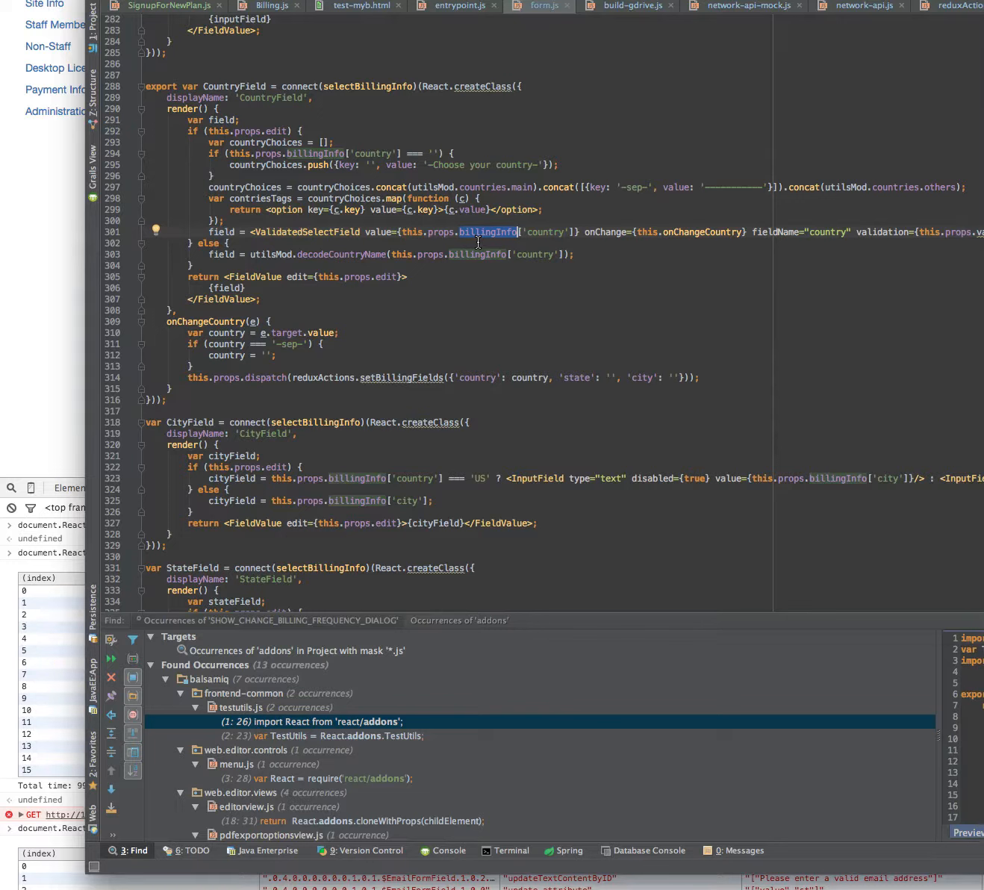
{"action": "mouse_move", "coordinate": [246, 114]}
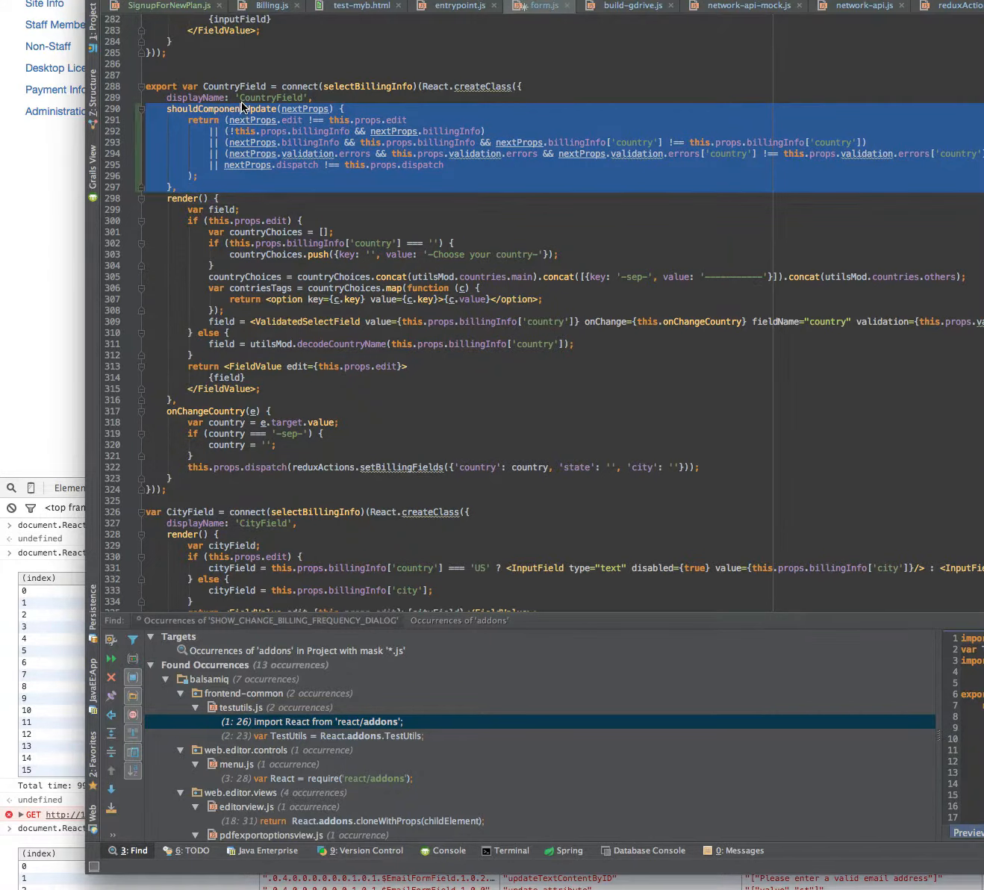
{"action": "left_click", "coordinate": [314, 142]}
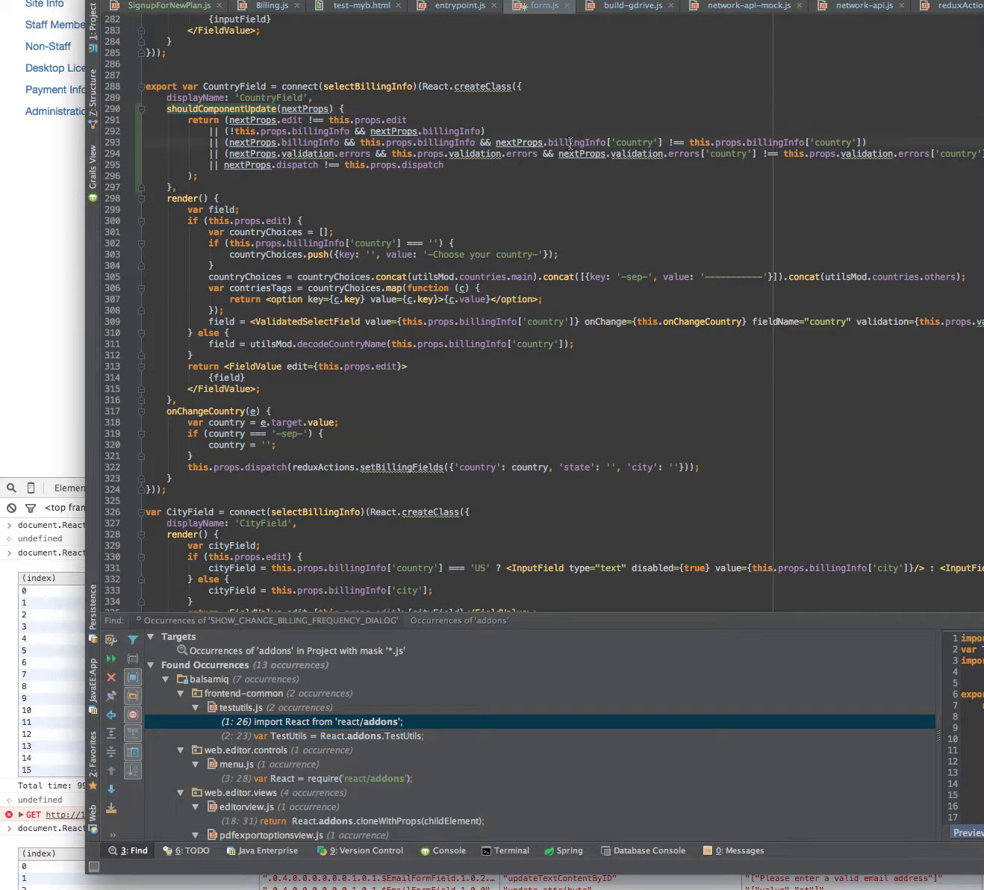
{"action": "double_click", "coordinate": [634, 144]}
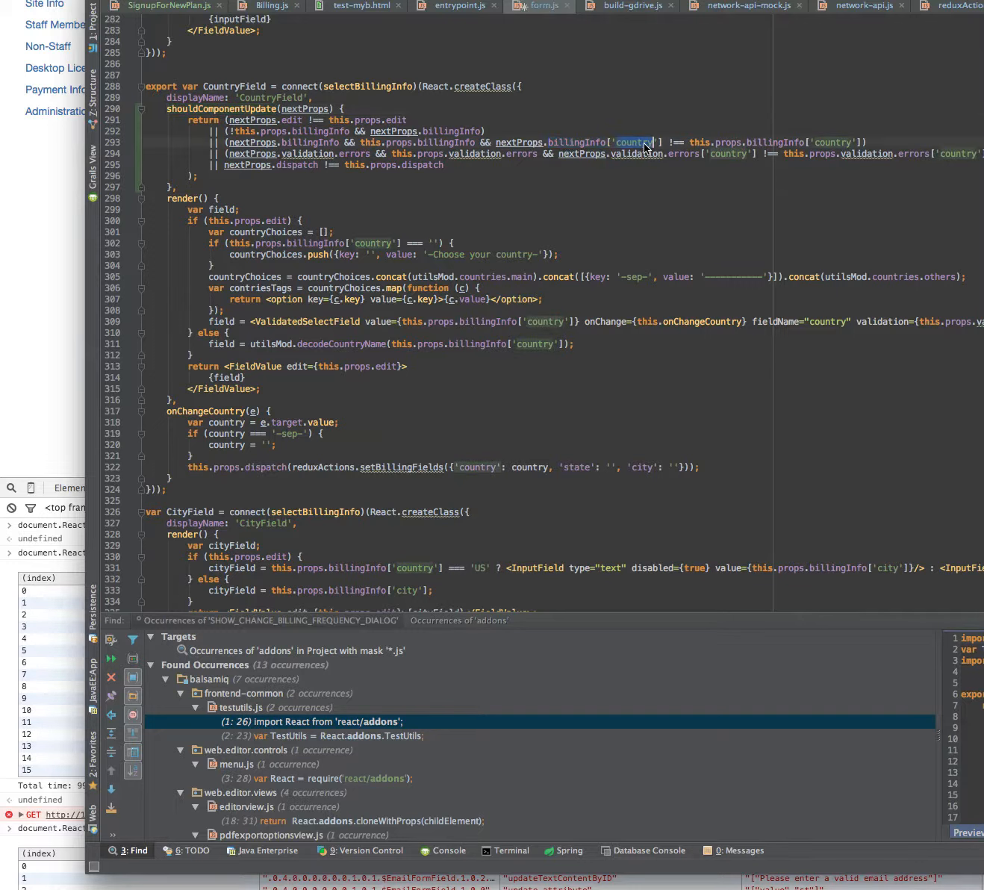
{"action": "mouse_move", "coordinate": [661, 206]}
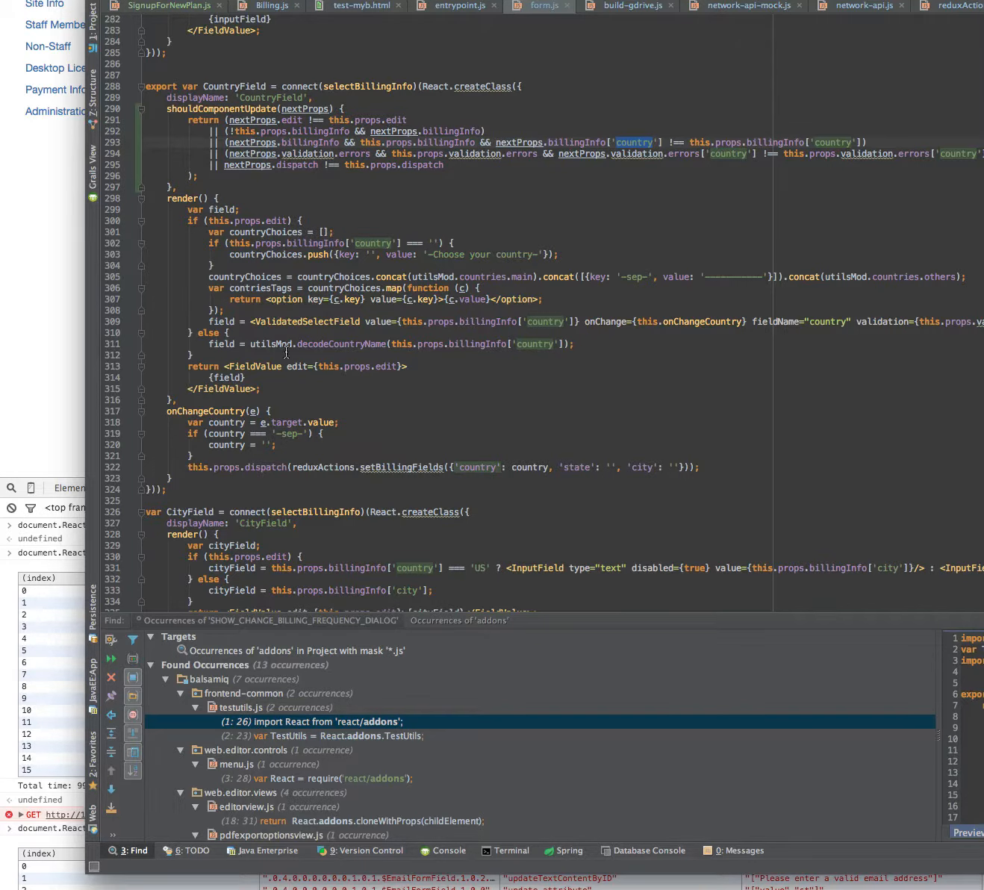
{"action": "mouse_move", "coordinate": [366, 190]}
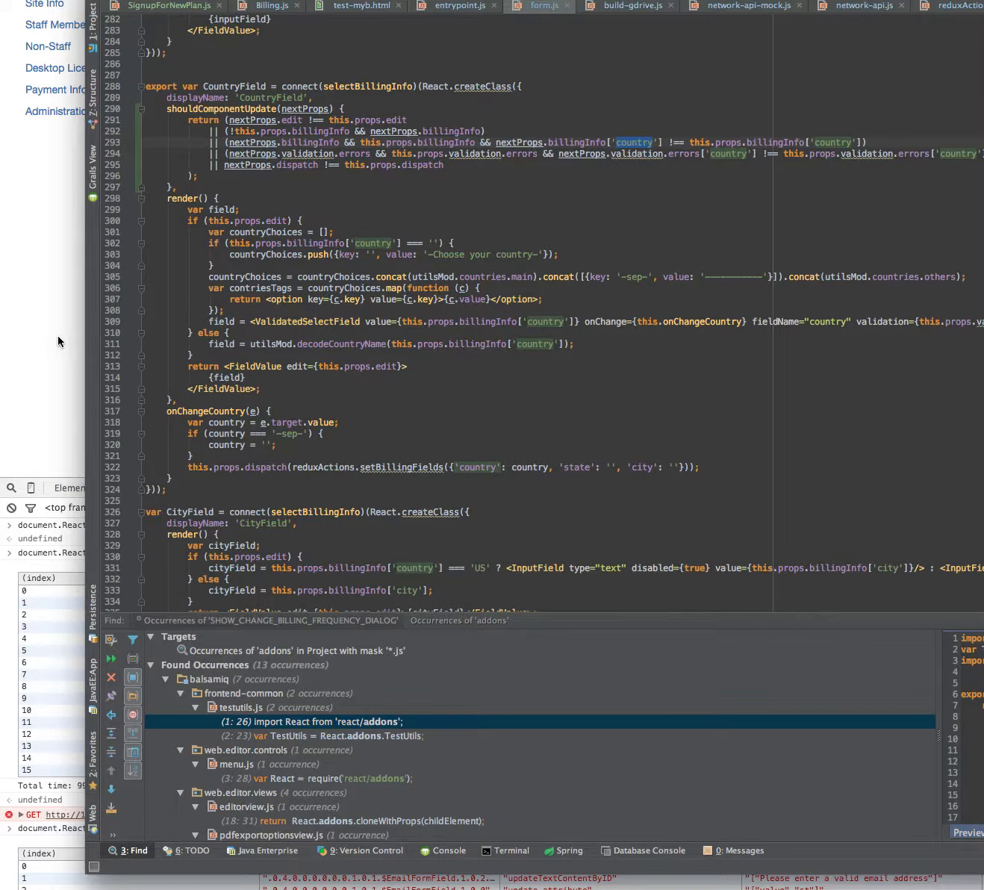
{"action": "mouse_move", "coordinate": [52, 336]}
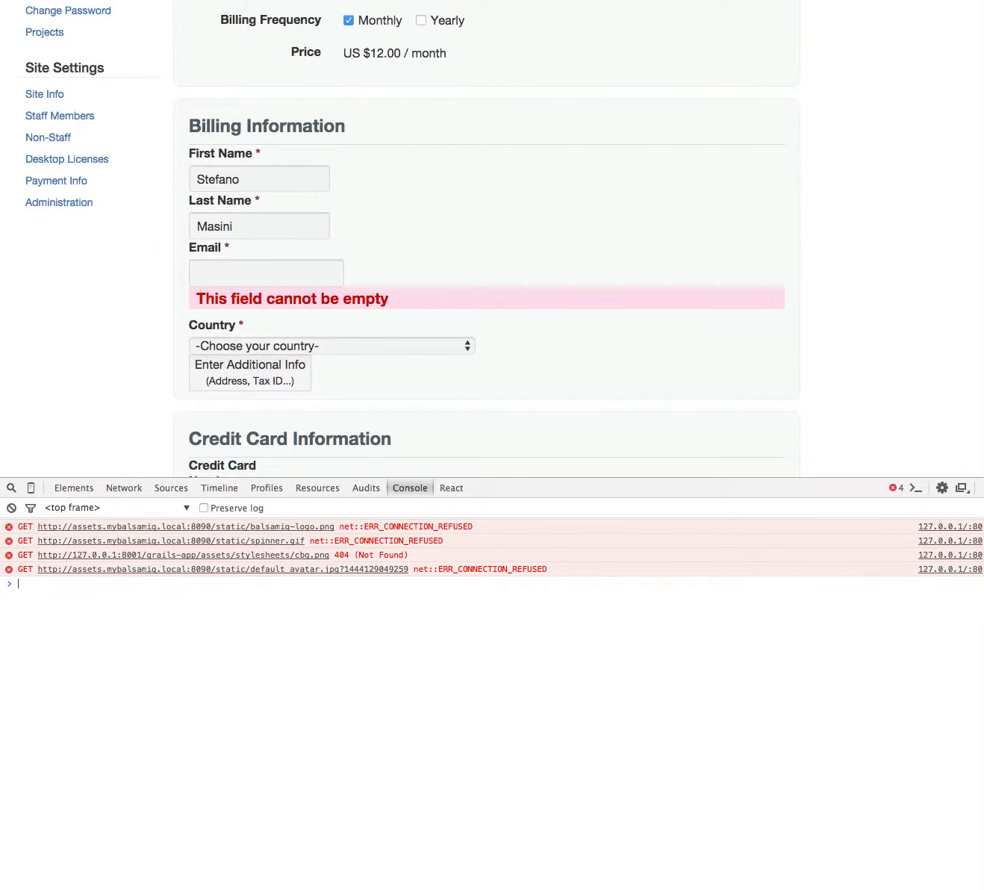
Restart Perf recording and type 'ste' in Email for a fresh wasted-render measurement.
{"action": "type", "text": "document.React.addons.Perf.start()"}
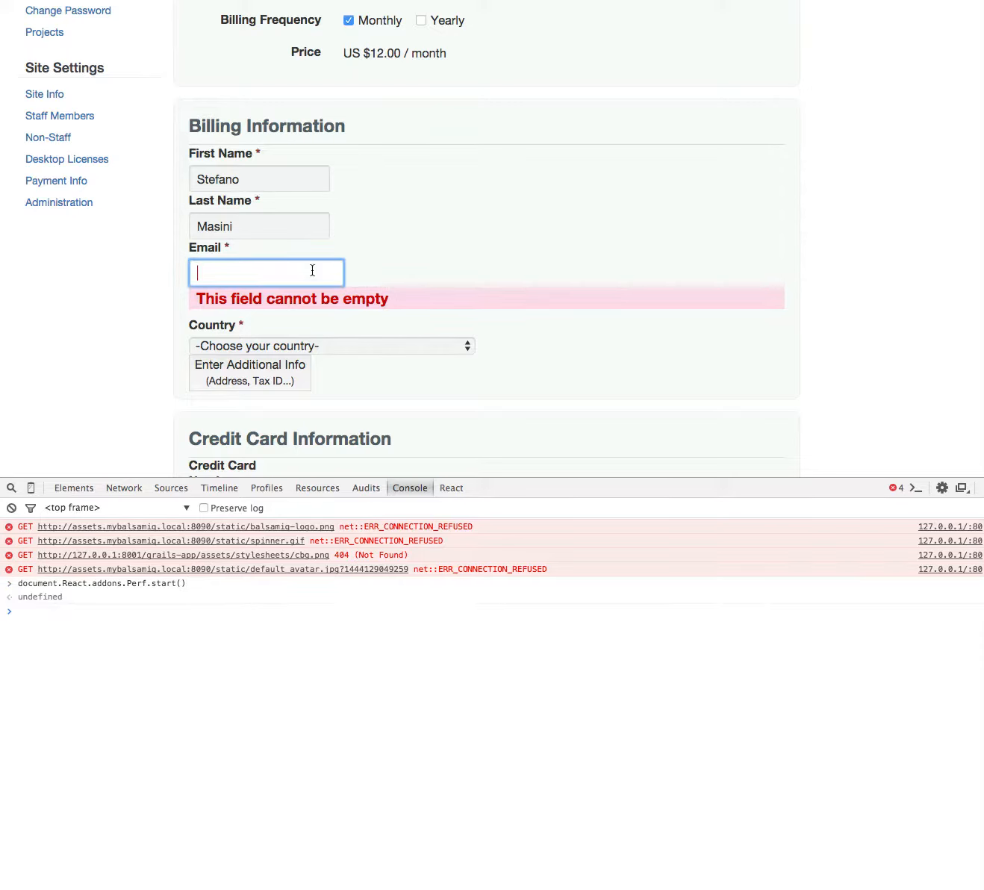
{"action": "type", "text": "ste"}
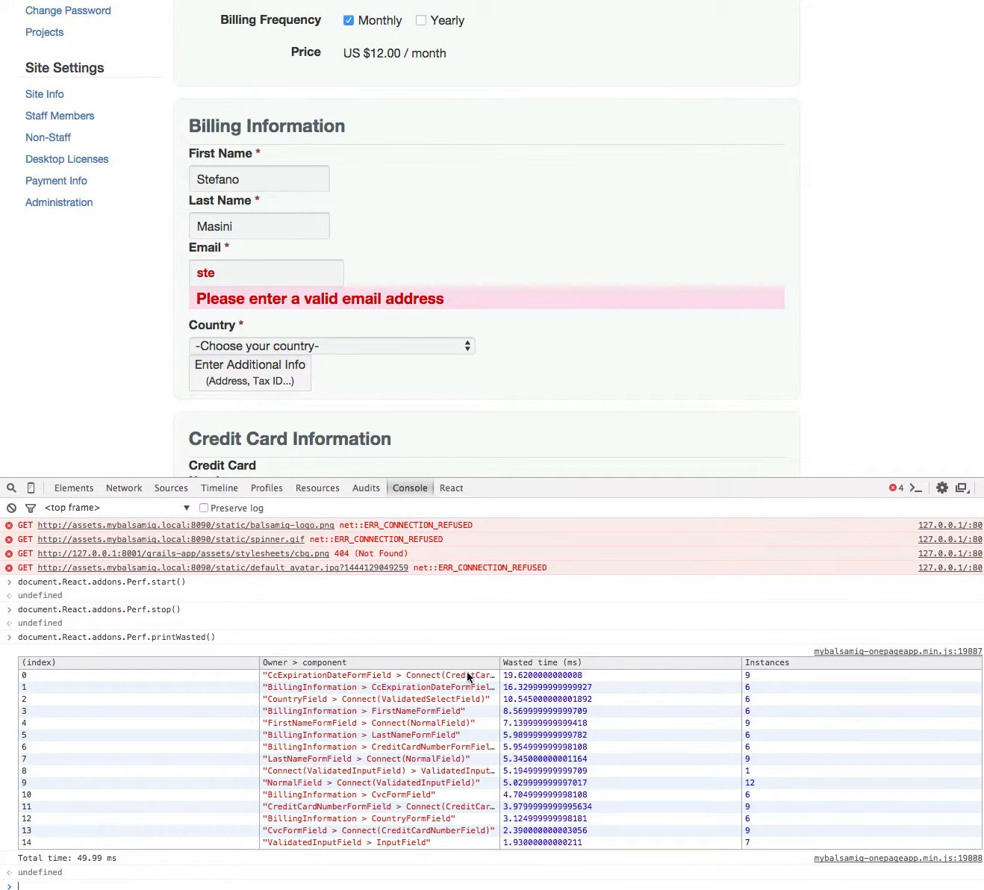
{"action": "mouse_move", "coordinate": [512, 682]}
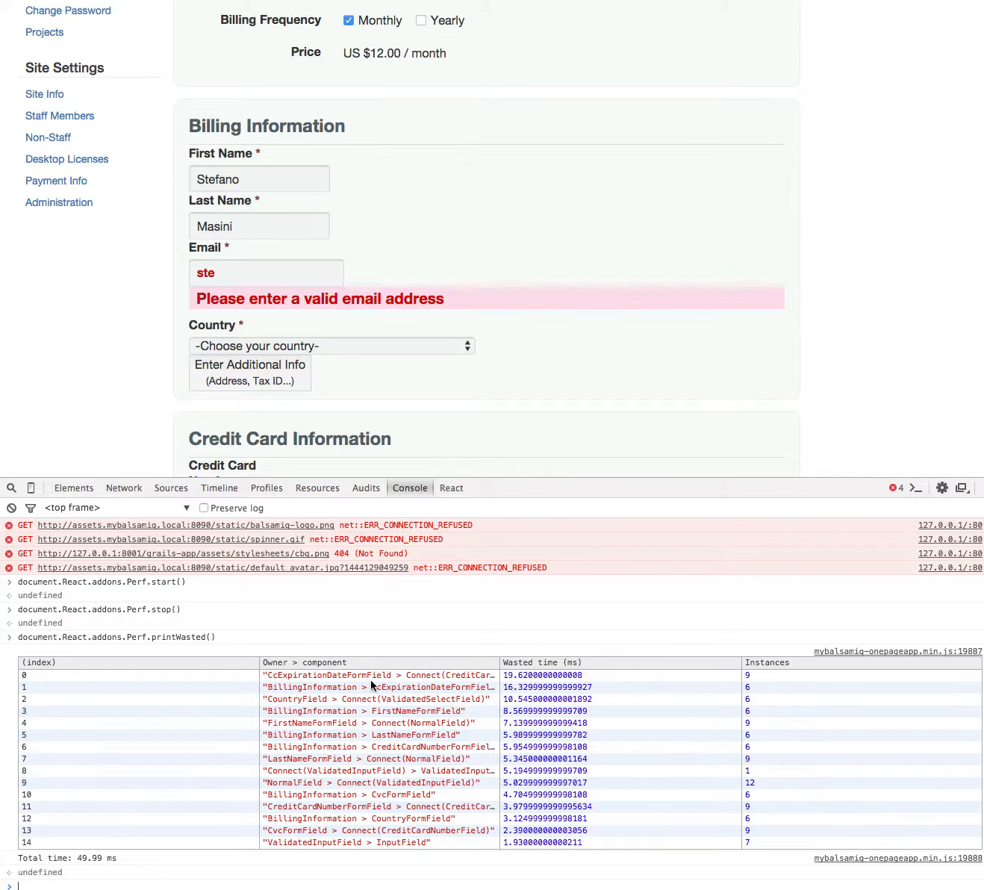
{"action": "mouse_move", "coordinate": [451, 690]}
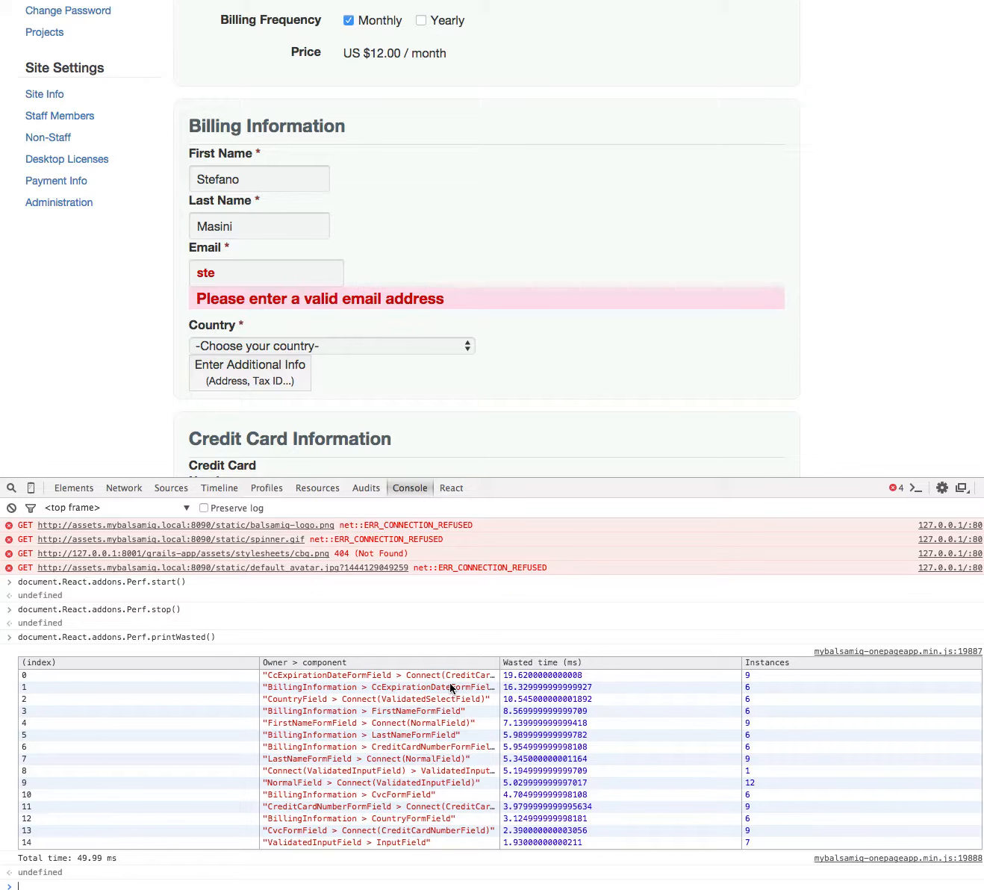
{"action": "mouse_move", "coordinate": [564, 406]}
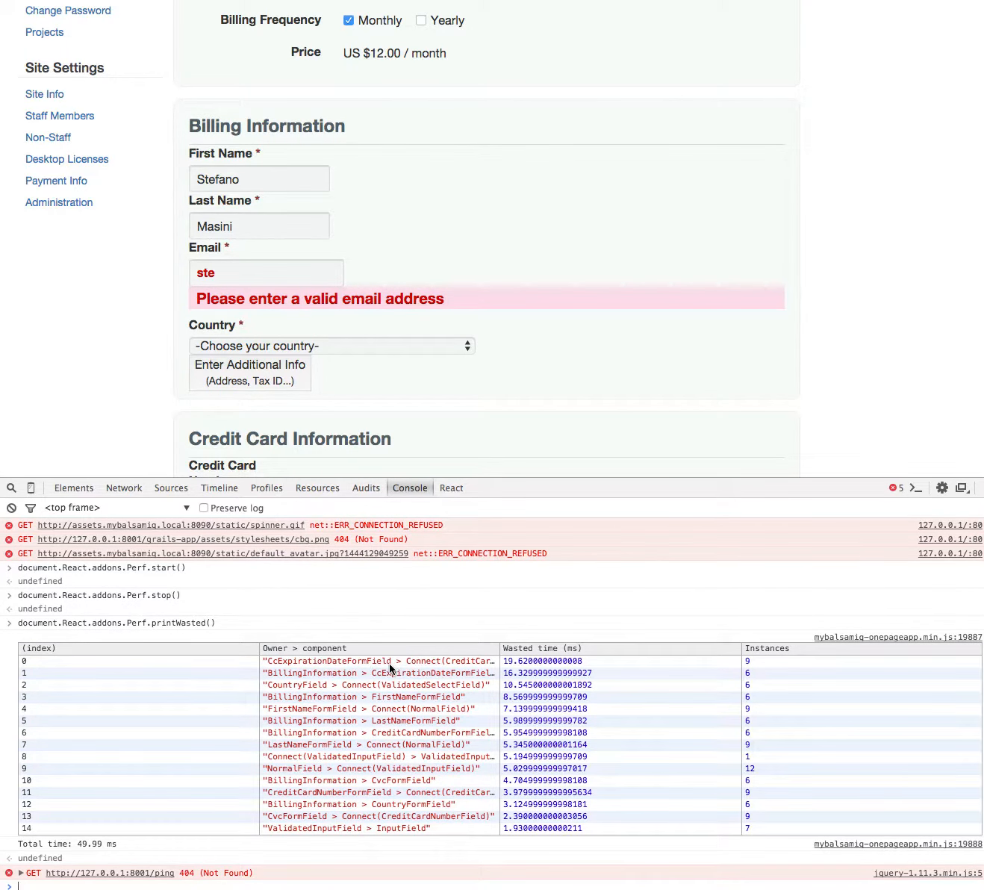
{"action": "mouse_move", "coordinate": [523, 654]}
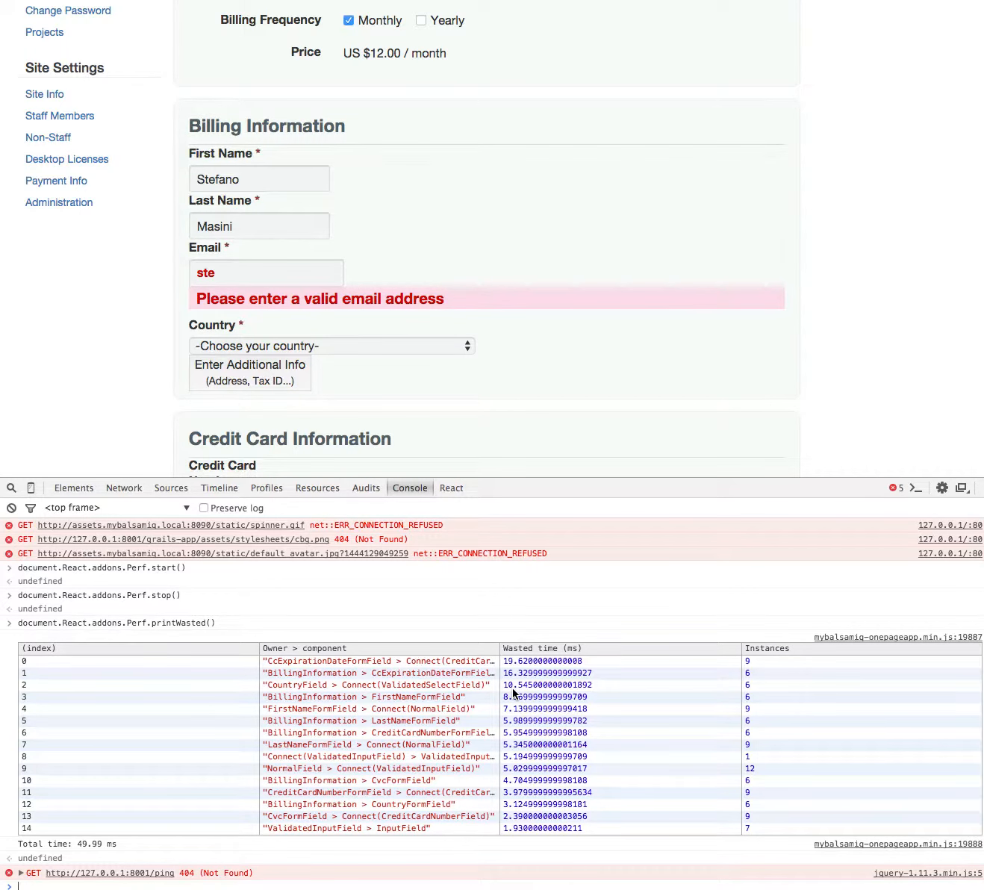
{"action": "mouse_move", "coordinate": [539, 646]}
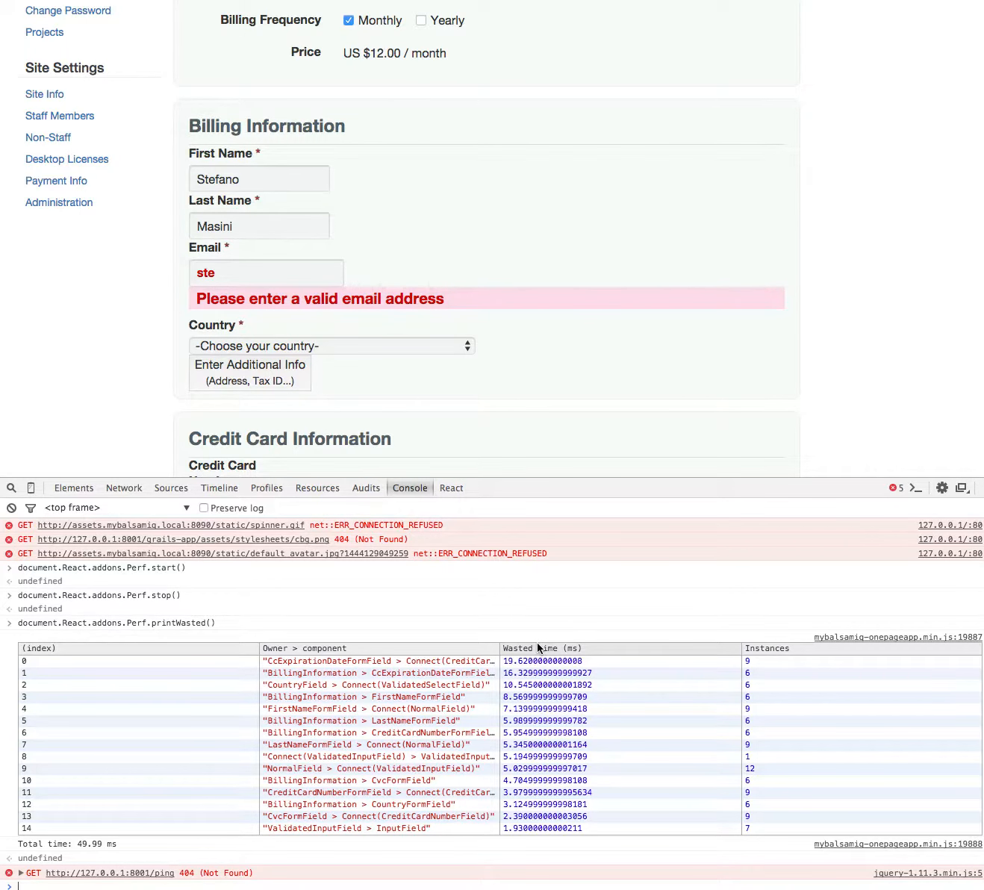